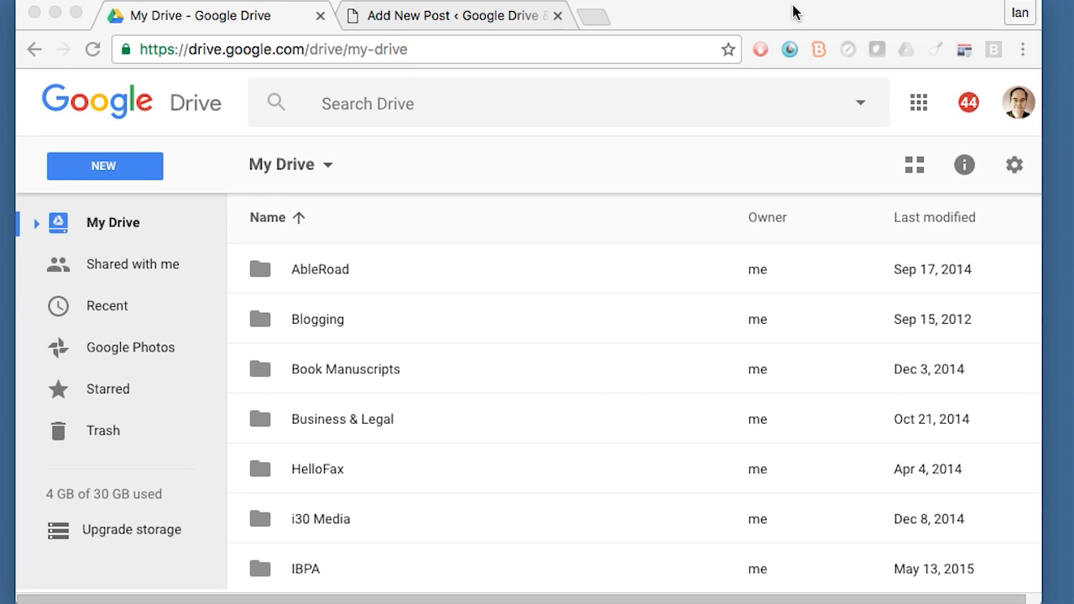
mouse_move(732, 137)
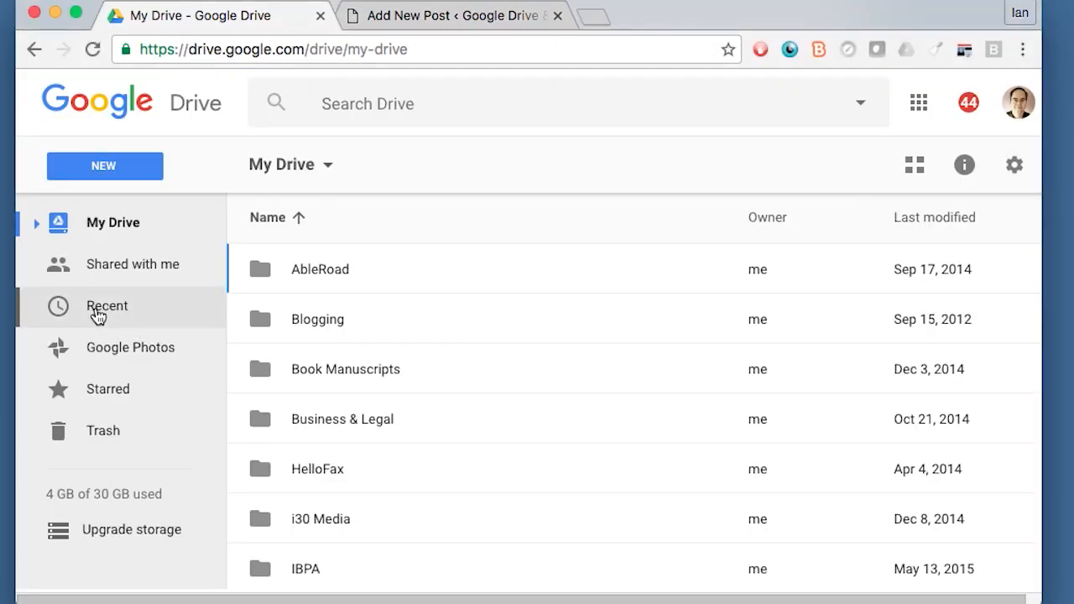
Step: Show Recent files in Drive and select the Pet preferences form
left_click(108, 305)
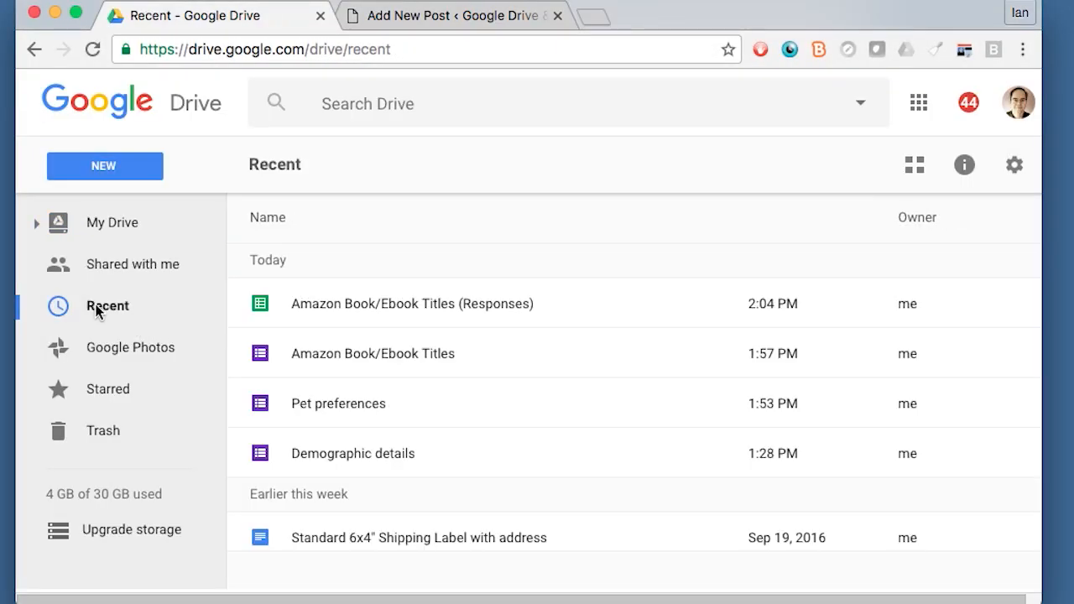
mouse_move(352, 410)
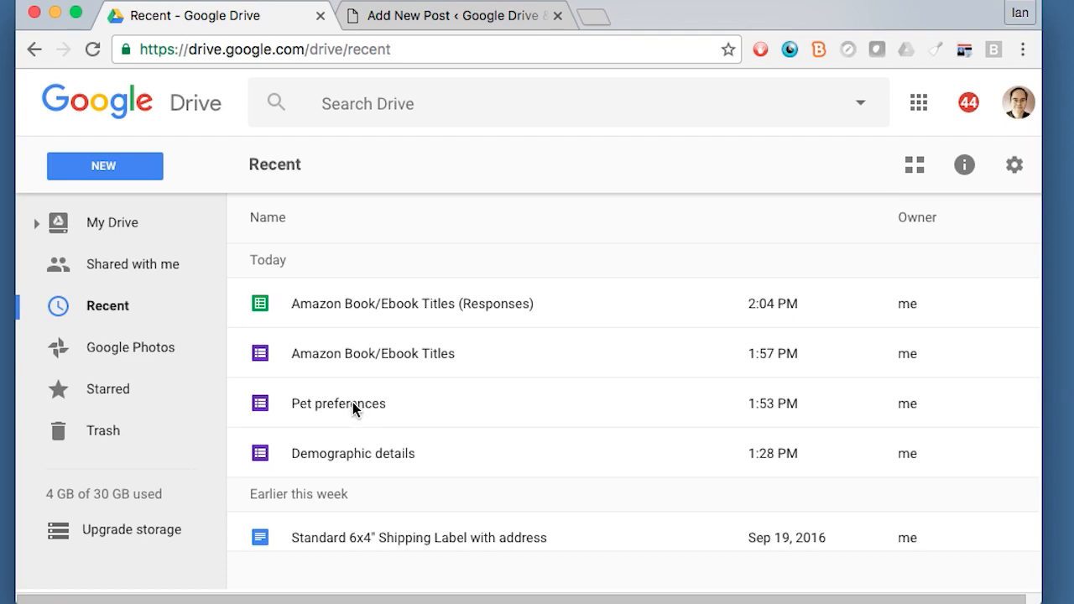
left_click(339, 402)
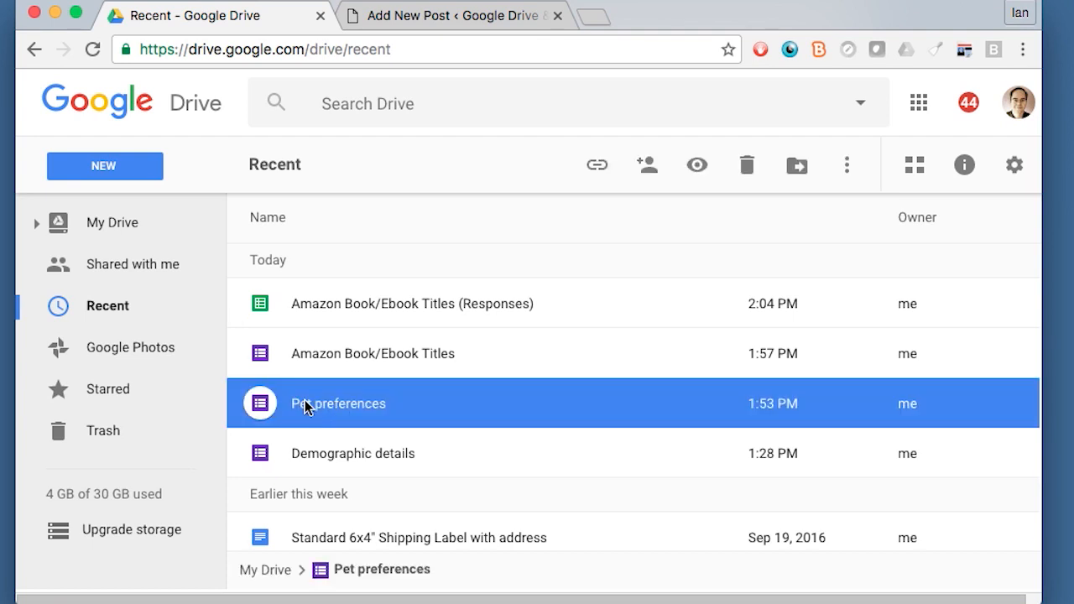
Step: Open the Pet preferences form in the Google Forms editor
double_click(339, 402)
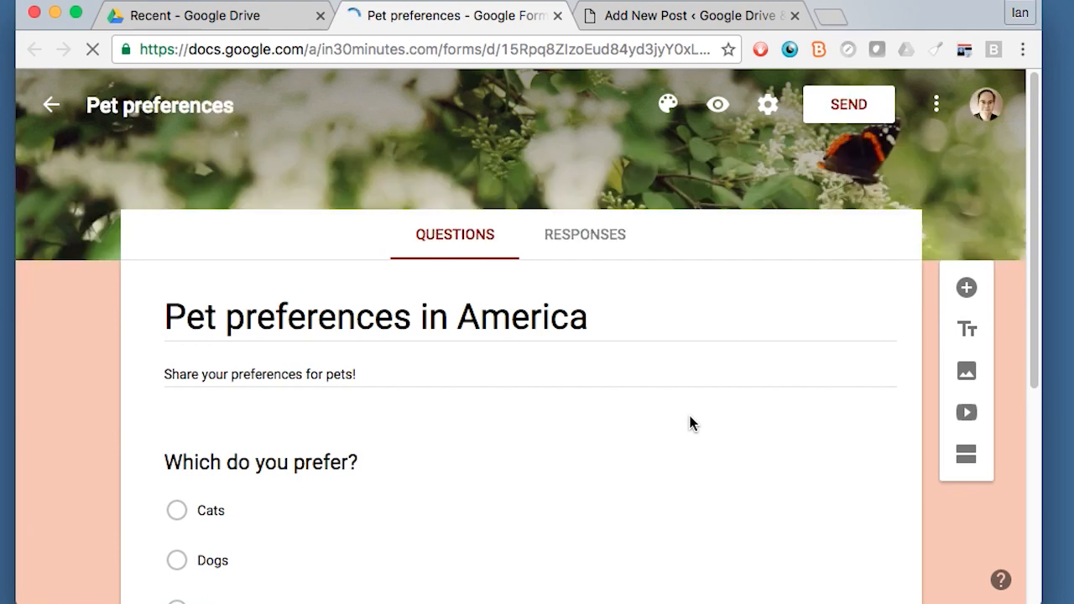
mouse_move(1039, 327)
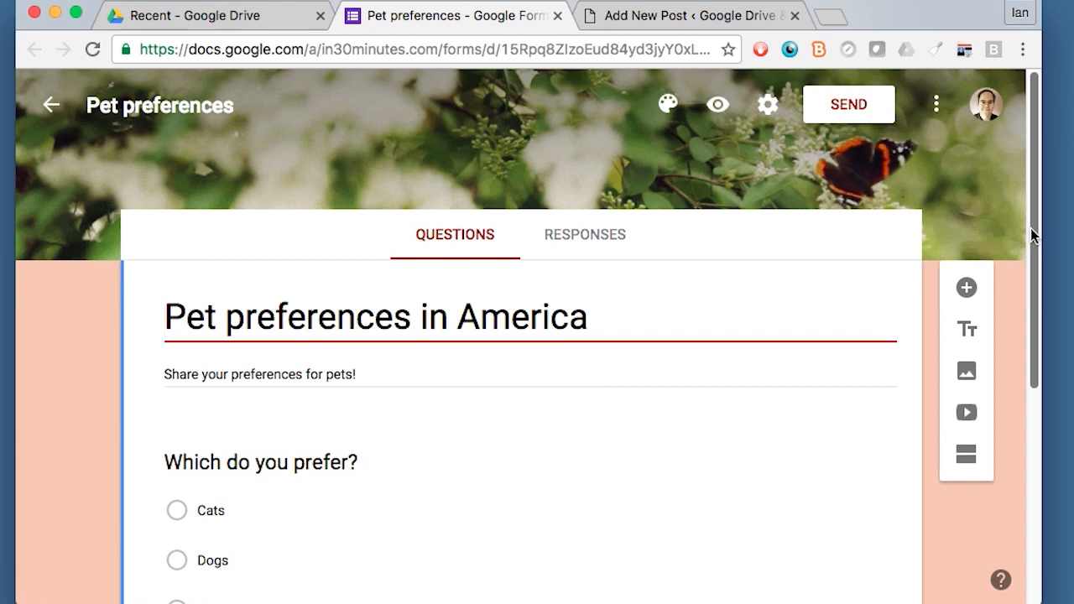
mouse_move(617, 175)
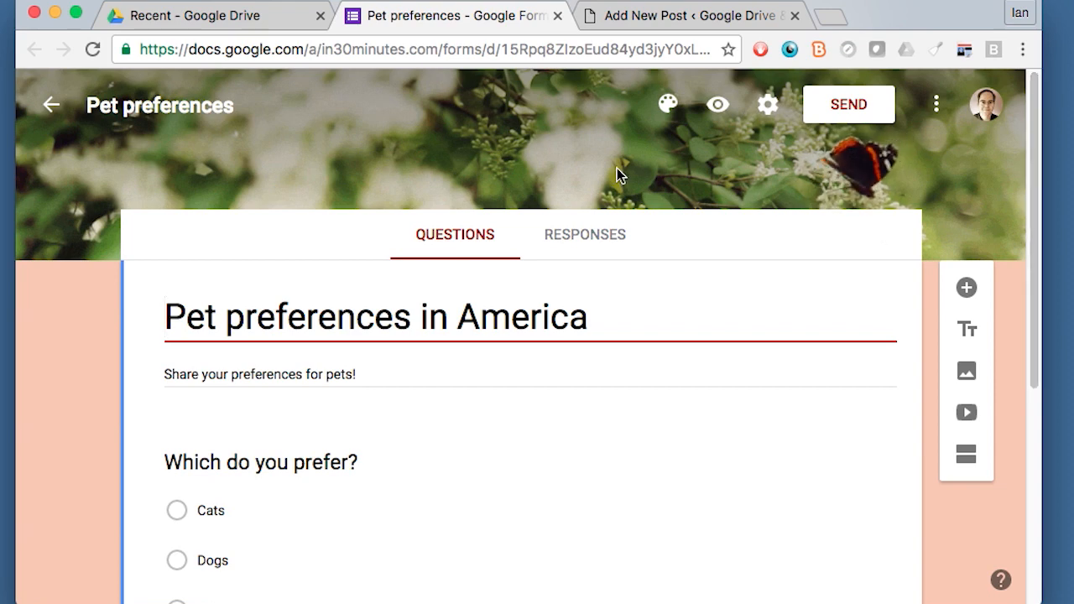
mouse_move(887, 143)
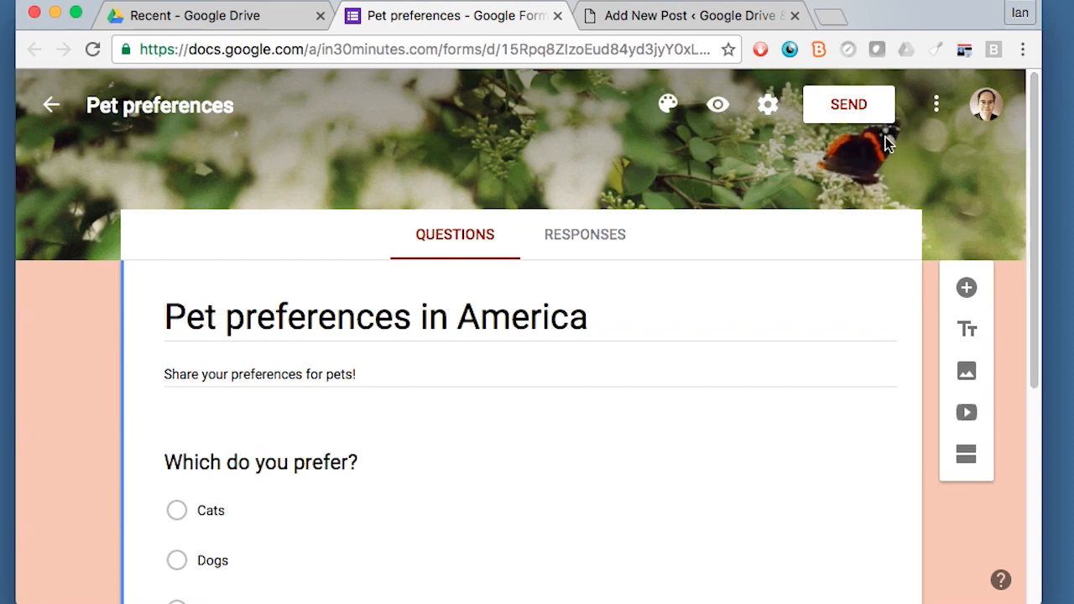
mouse_move(883, 114)
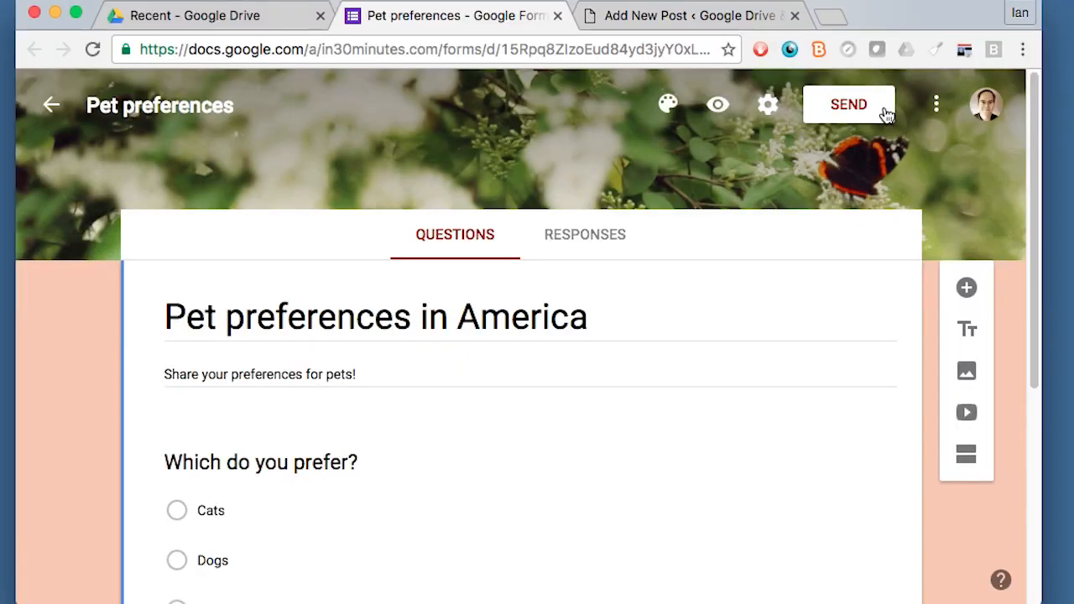
Step: Copy the form's shareable link from Send and open a new tab to test it
left_click(849, 104)
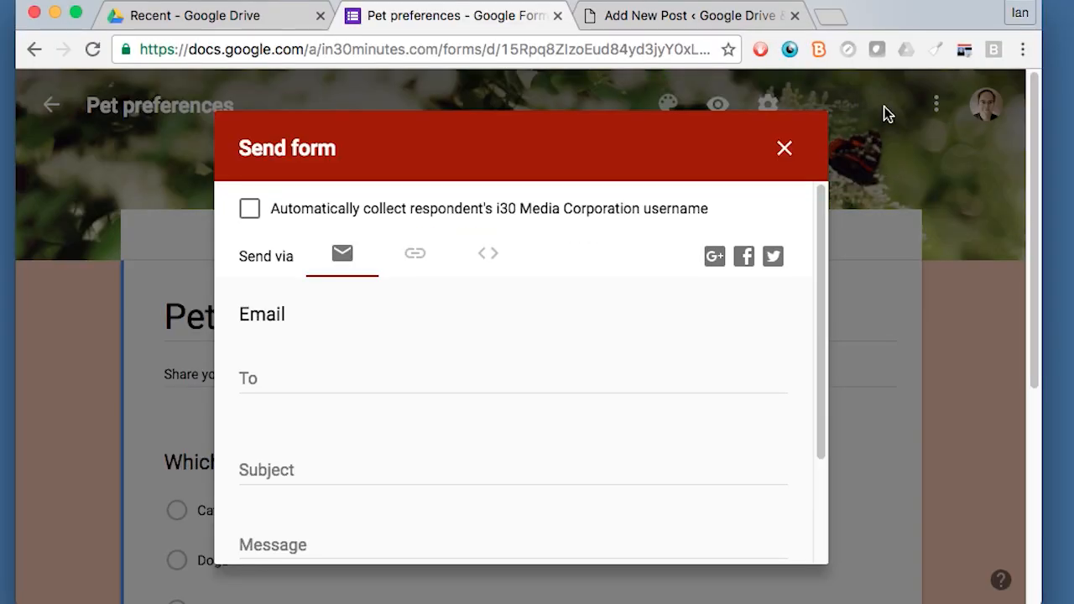
mouse_move(550, 473)
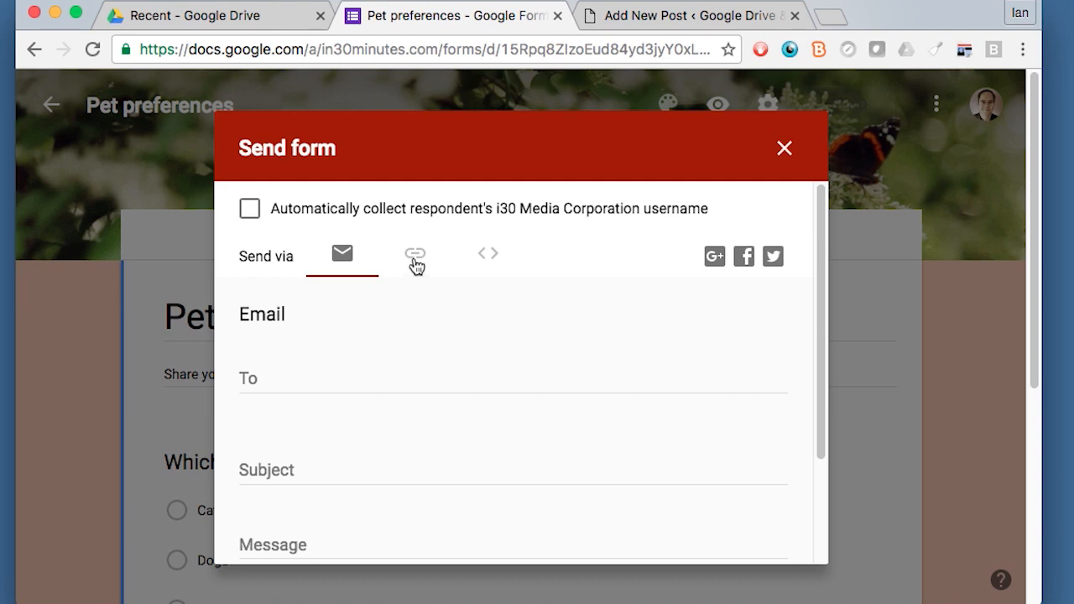
left_click(415, 255)
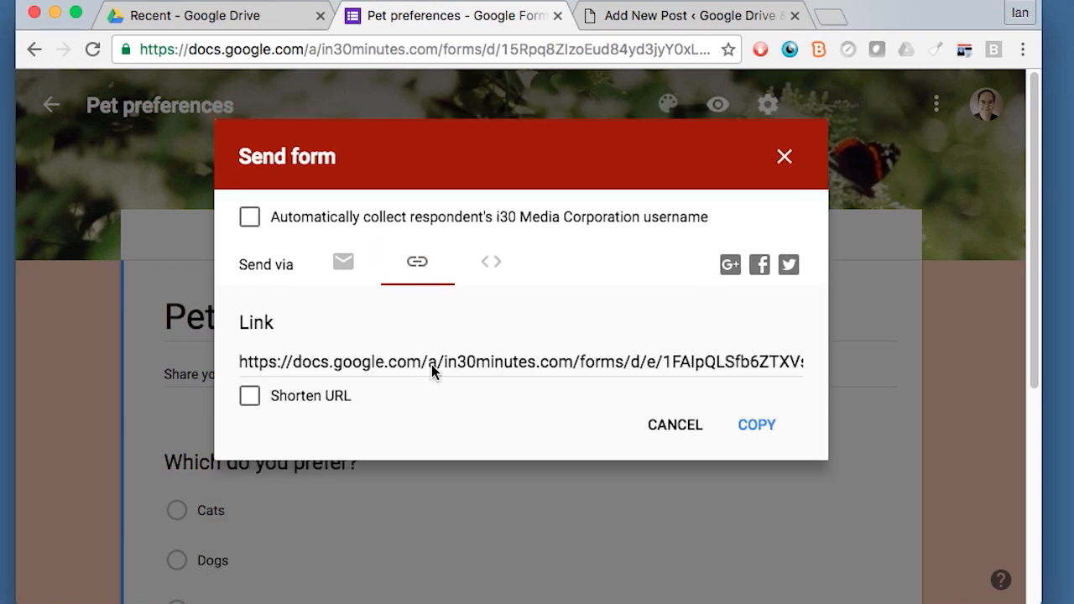
left_click(755, 425)
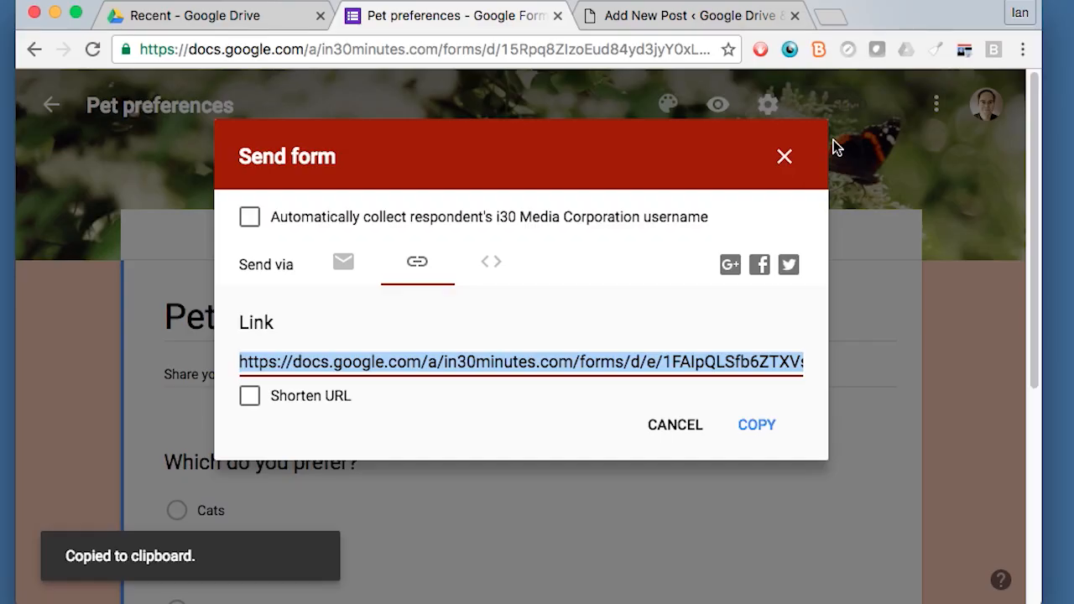
left_click(839, 15)
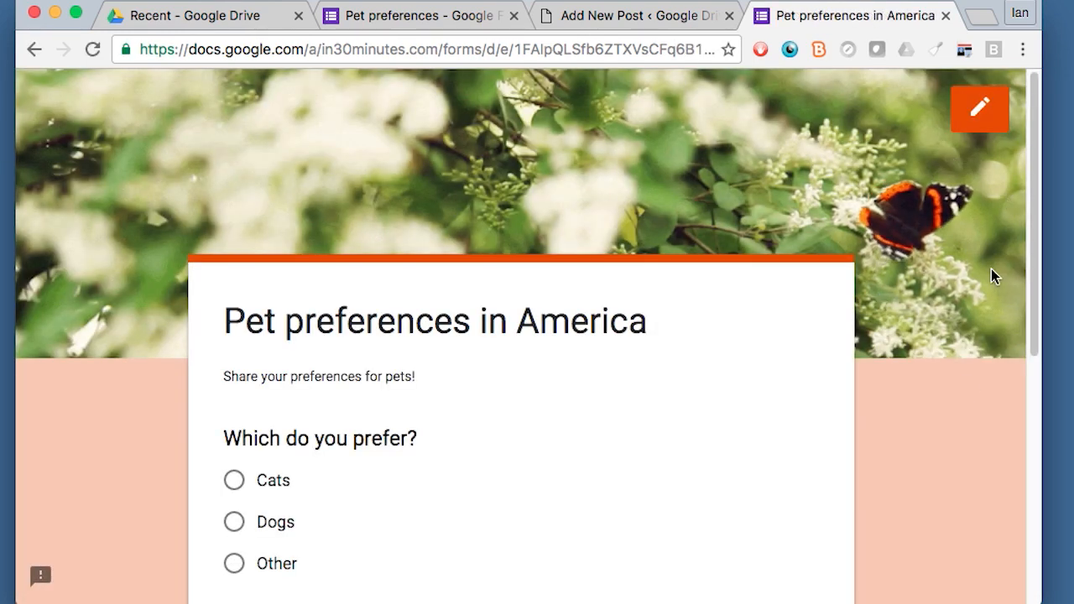
mouse_move(282, 131)
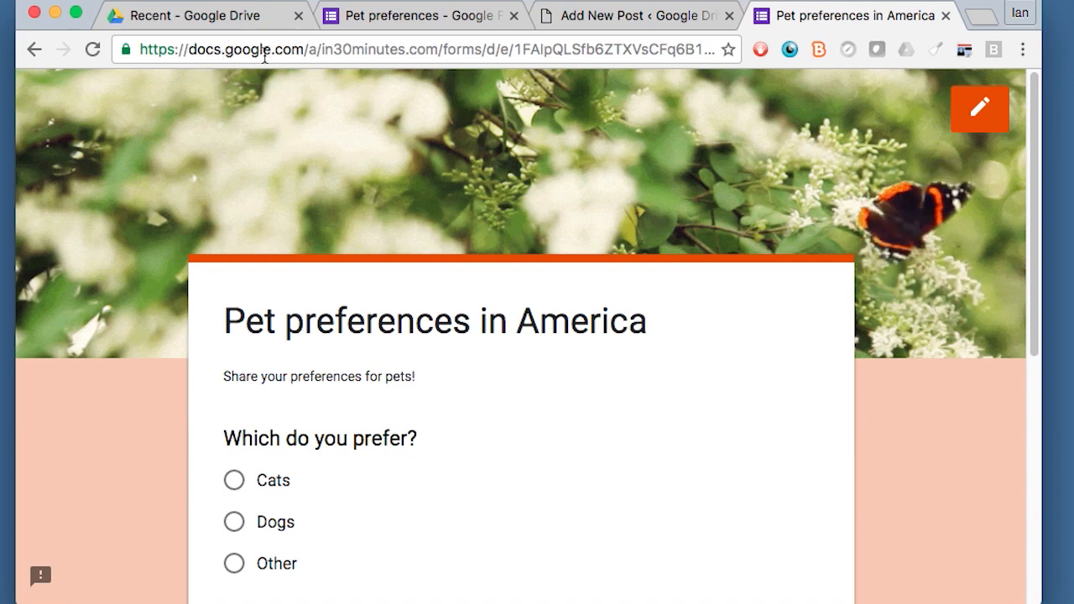
mouse_move(318, 126)
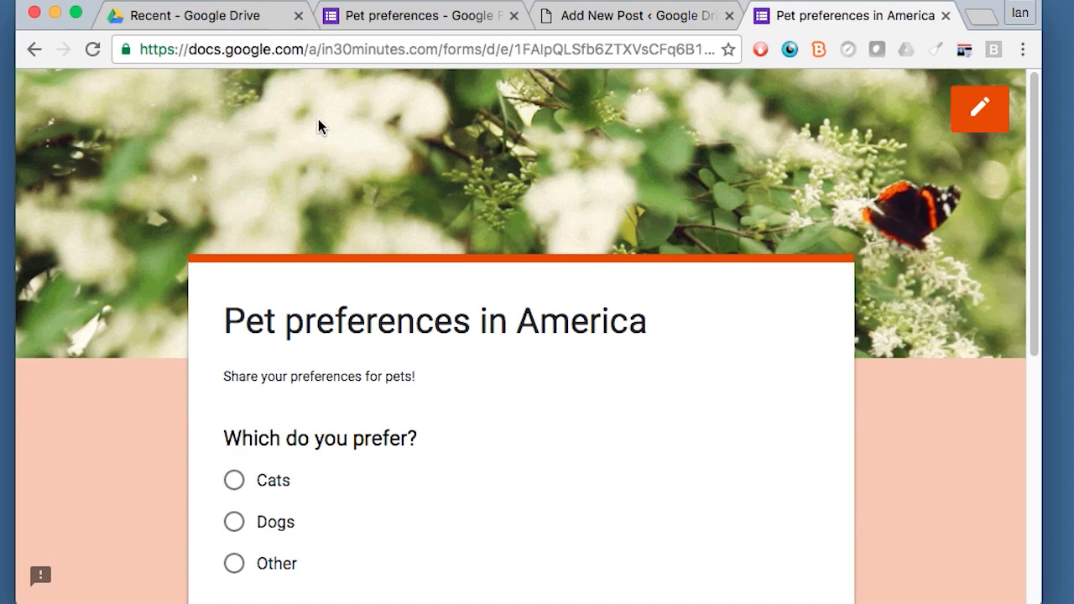
mouse_move(842, 59)
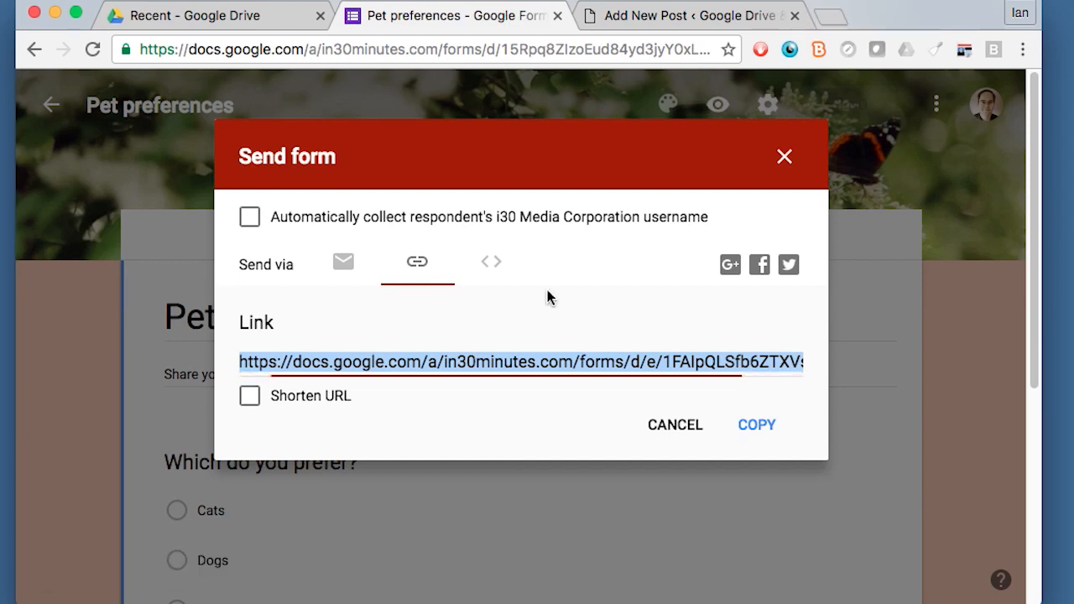
mouse_move(500, 284)
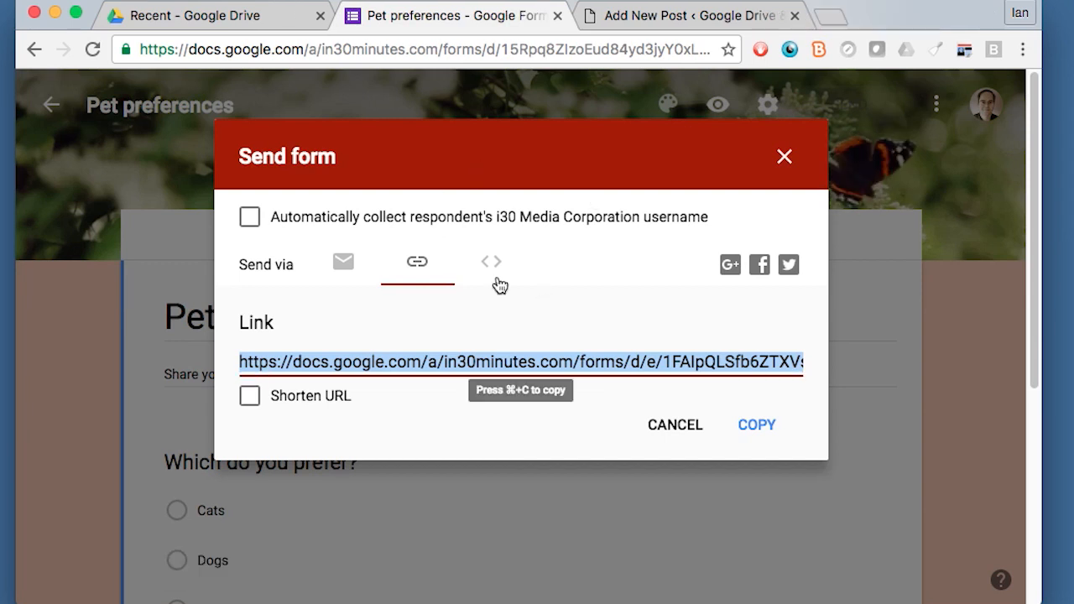
Step: Copy the form's embed iframe code resized to 640 by 500 pixels
left_click(490, 262)
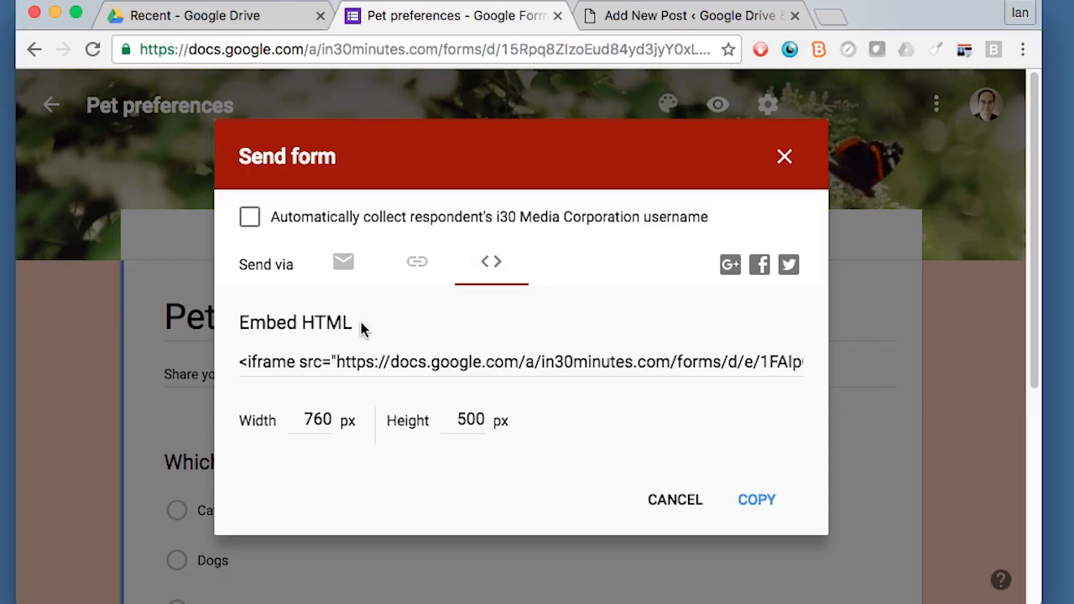
mouse_move(323, 449)
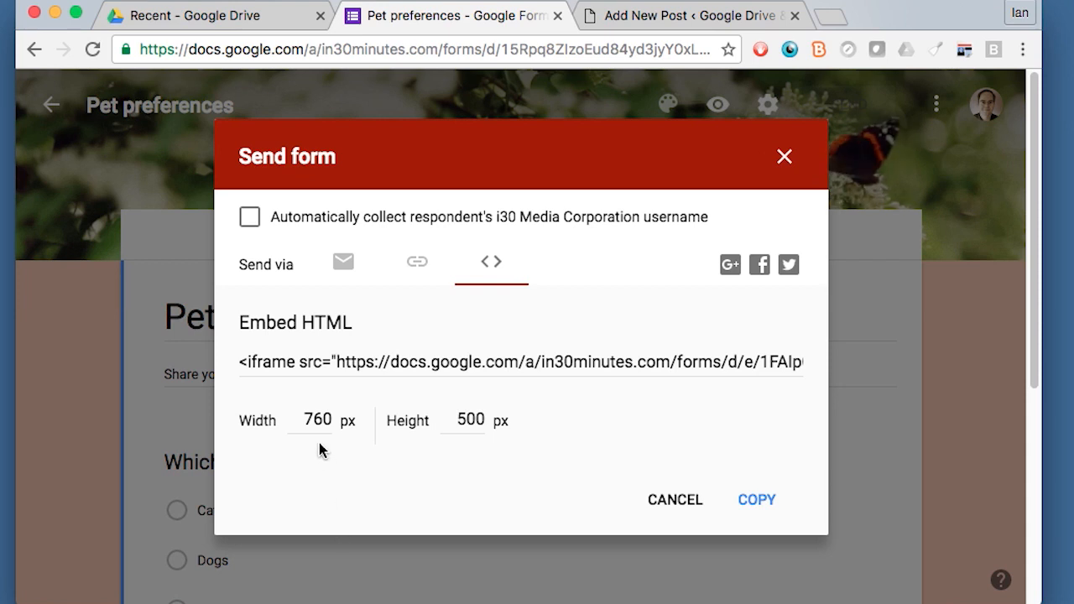
mouse_move(497, 443)
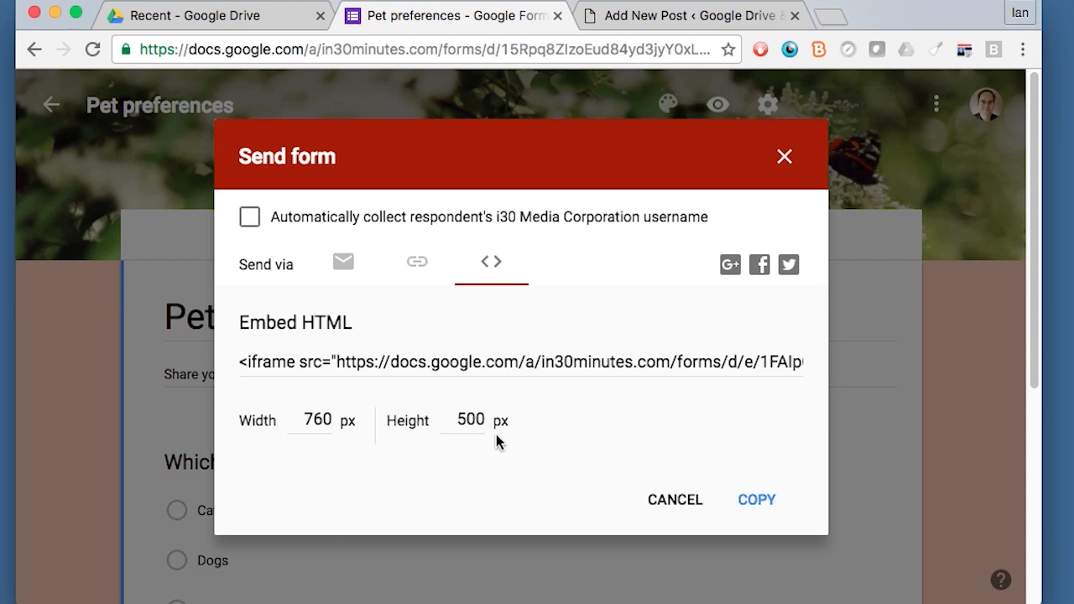
left_click(520, 362)
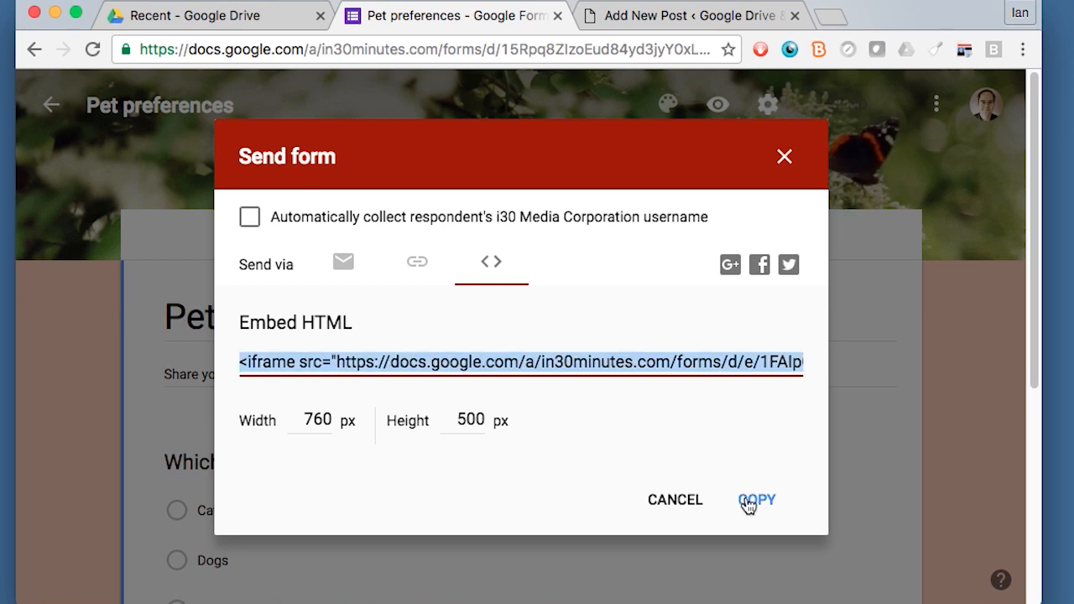
left_click(755, 501)
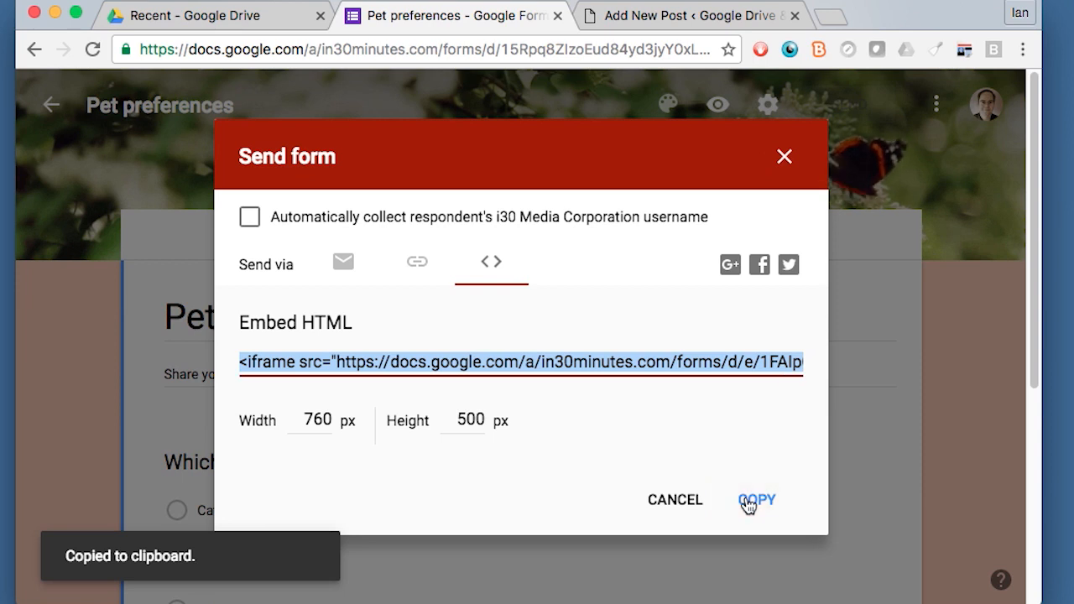
mouse_move(728, 436)
type("640")
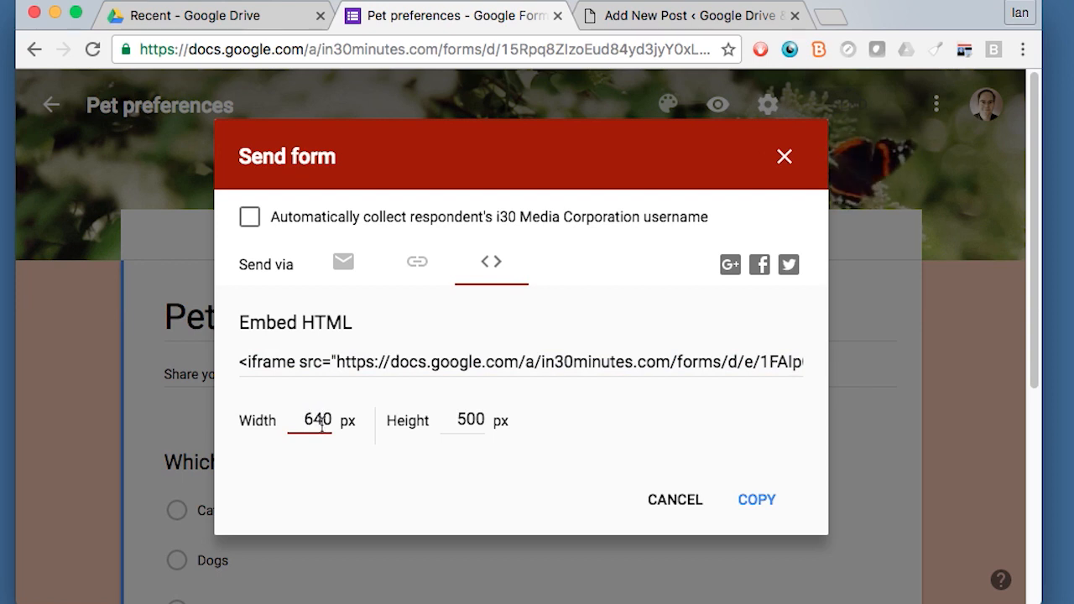
mouse_move(463, 450)
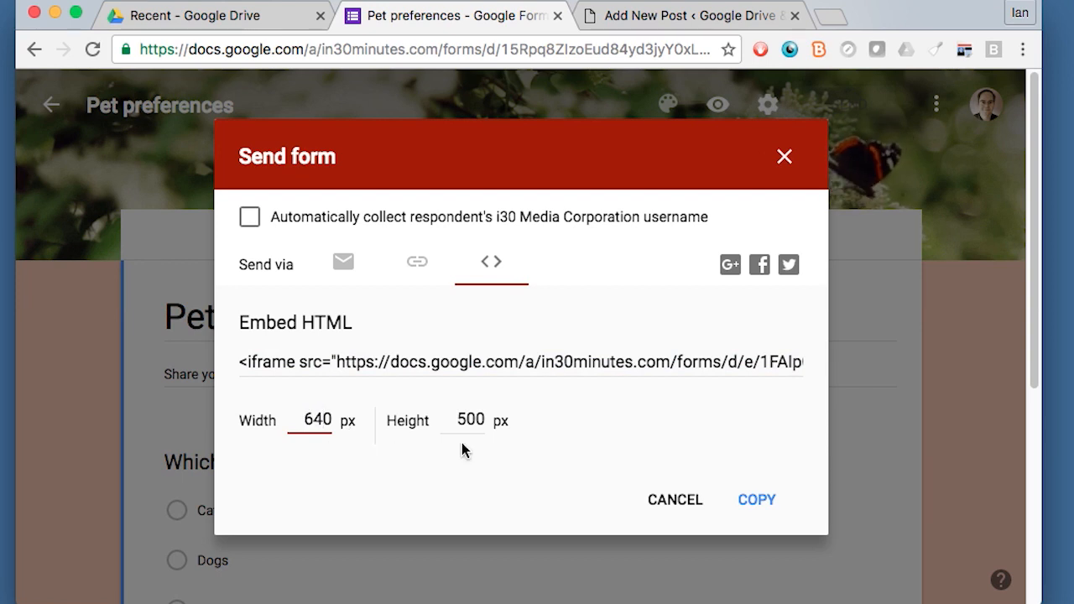
mouse_move(490, 461)
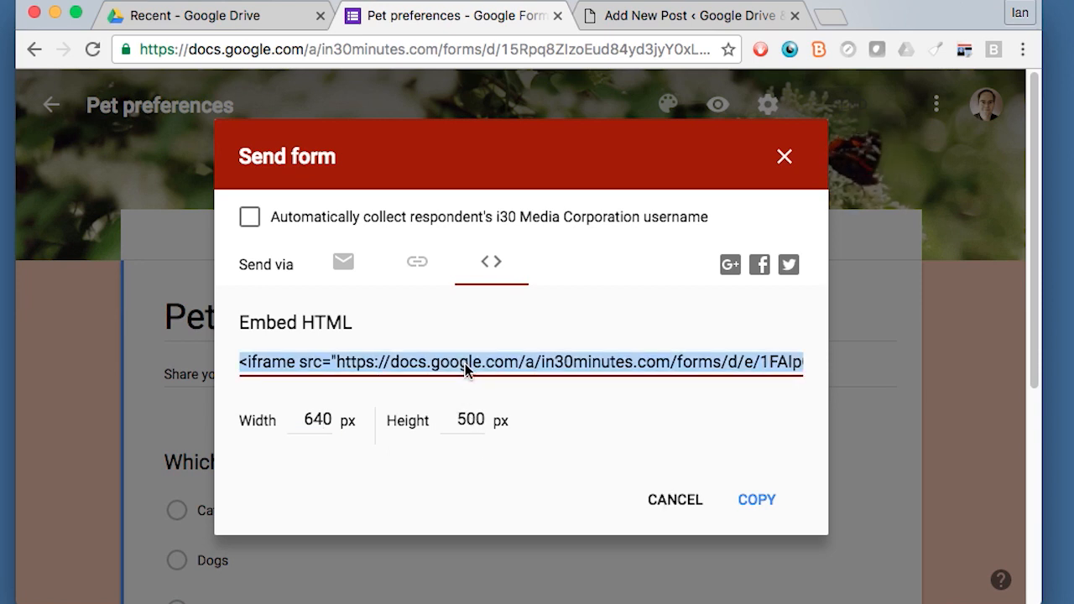
left_click(755, 500)
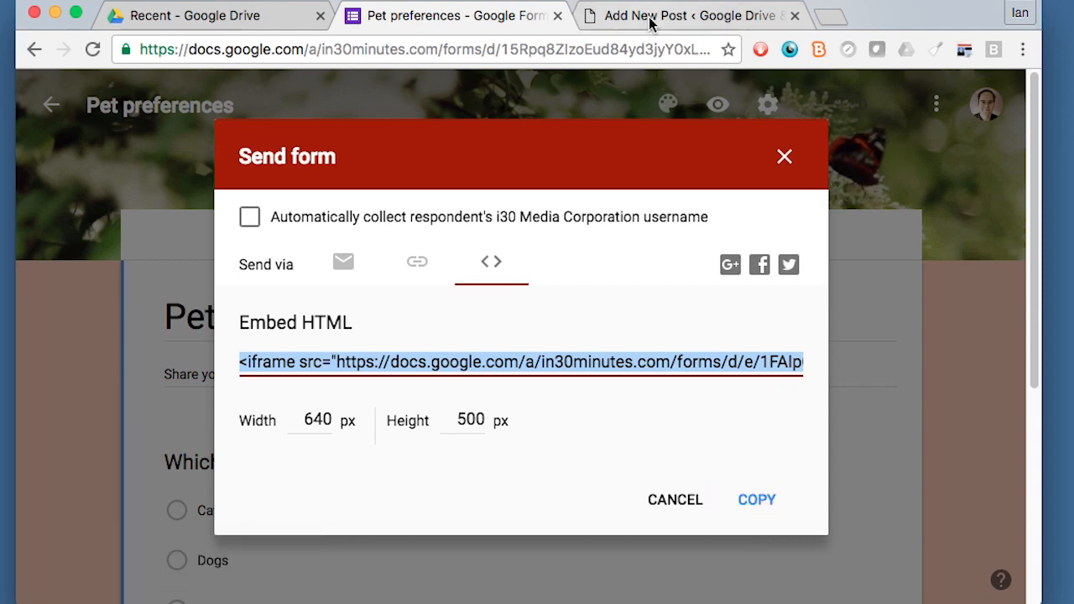
Step: Draft the post 'A sample survey using Google Forms' with its intro sentence
left_click(680, 15)
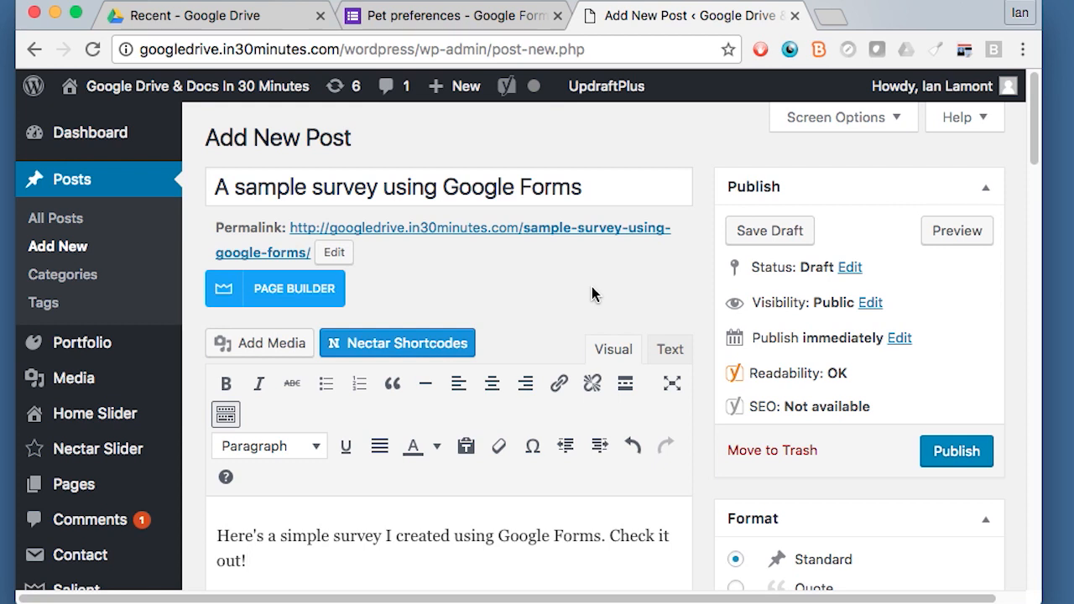
mouse_move(533, 286)
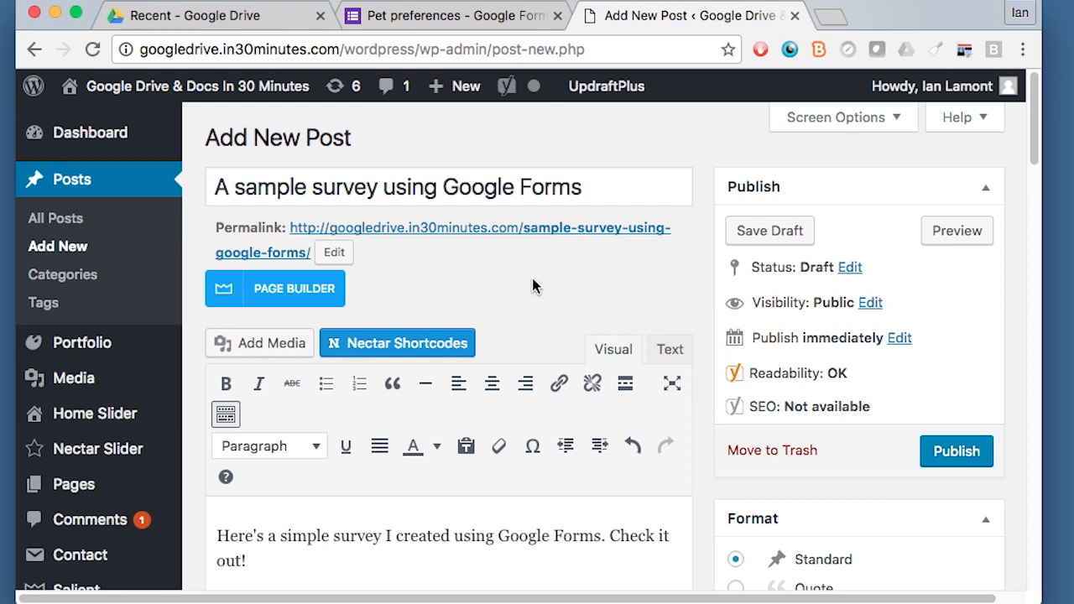
mouse_move(537, 298)
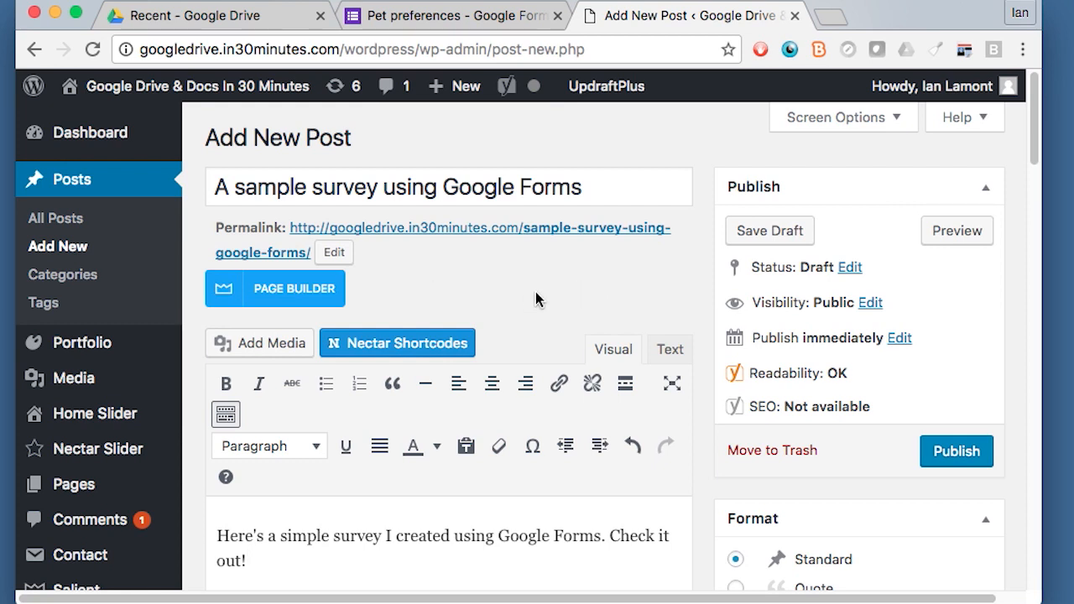
mouse_move(171, 86)
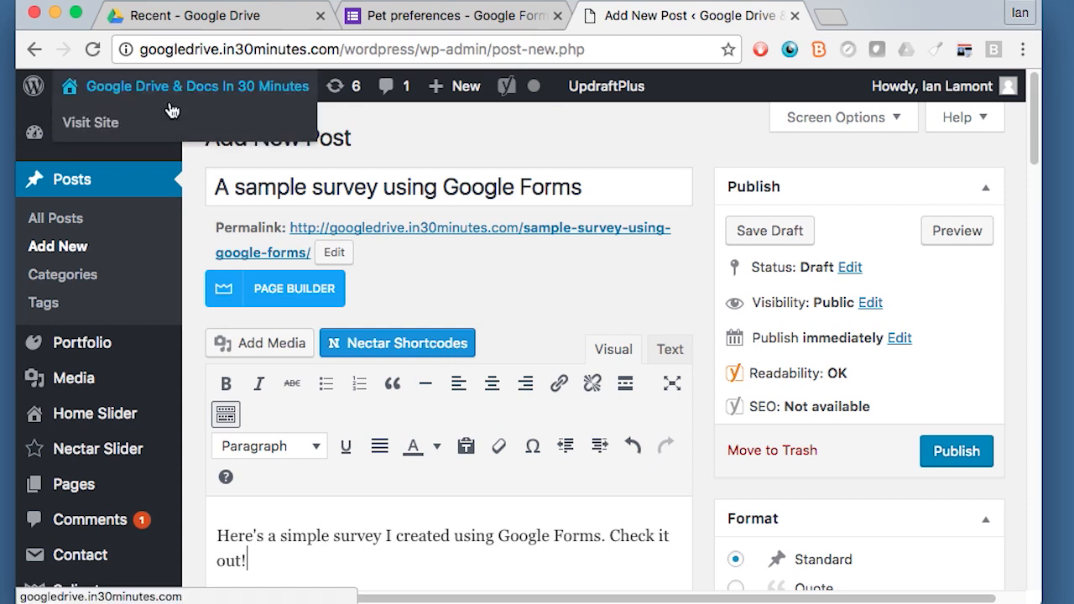
mouse_move(565, 238)
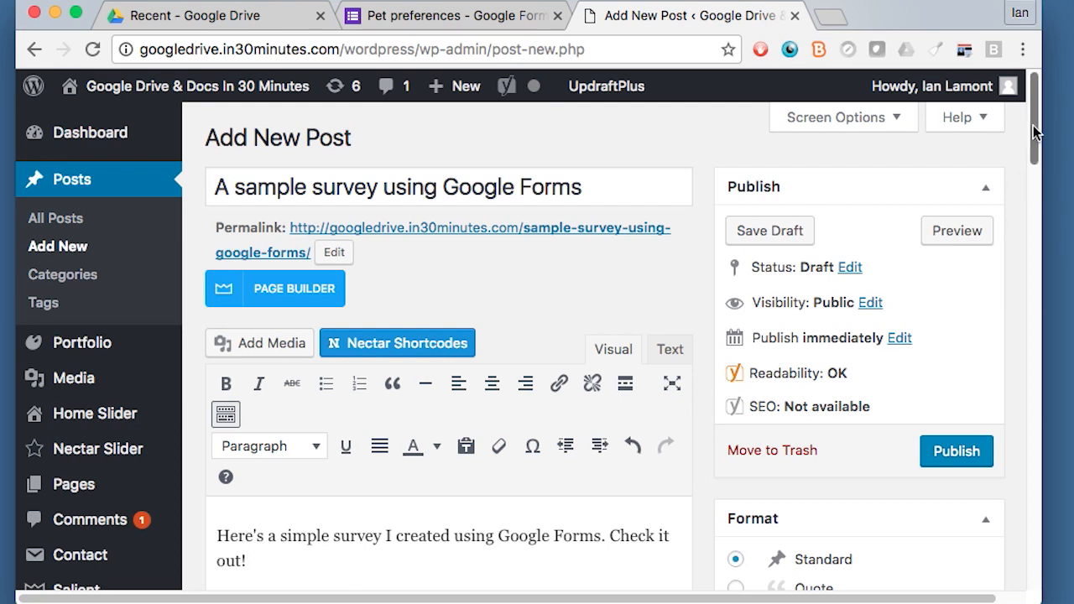
scroll("down", 3)
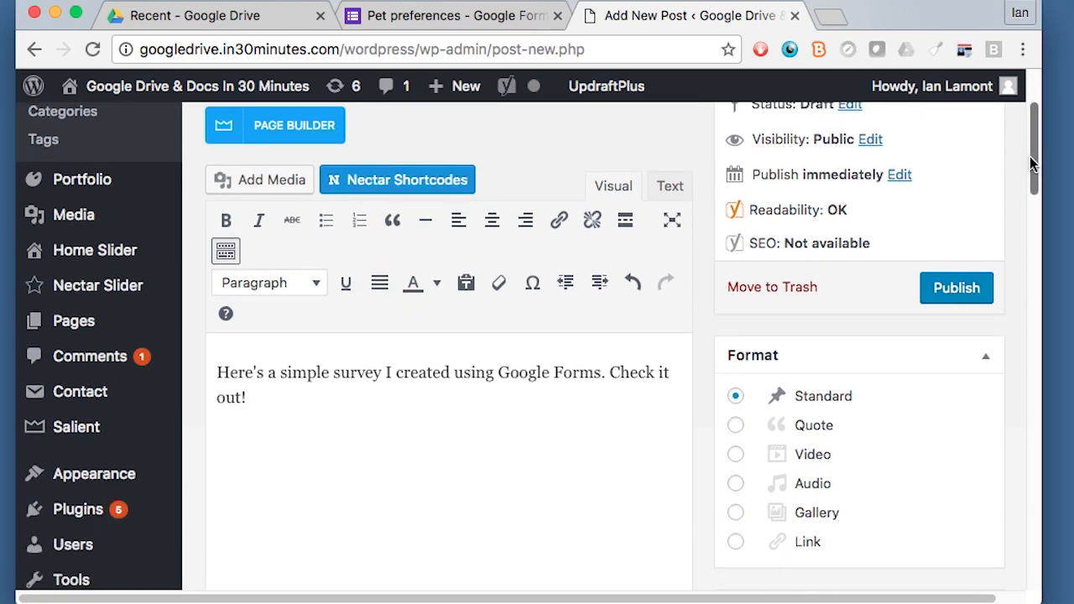
mouse_move(628, 190)
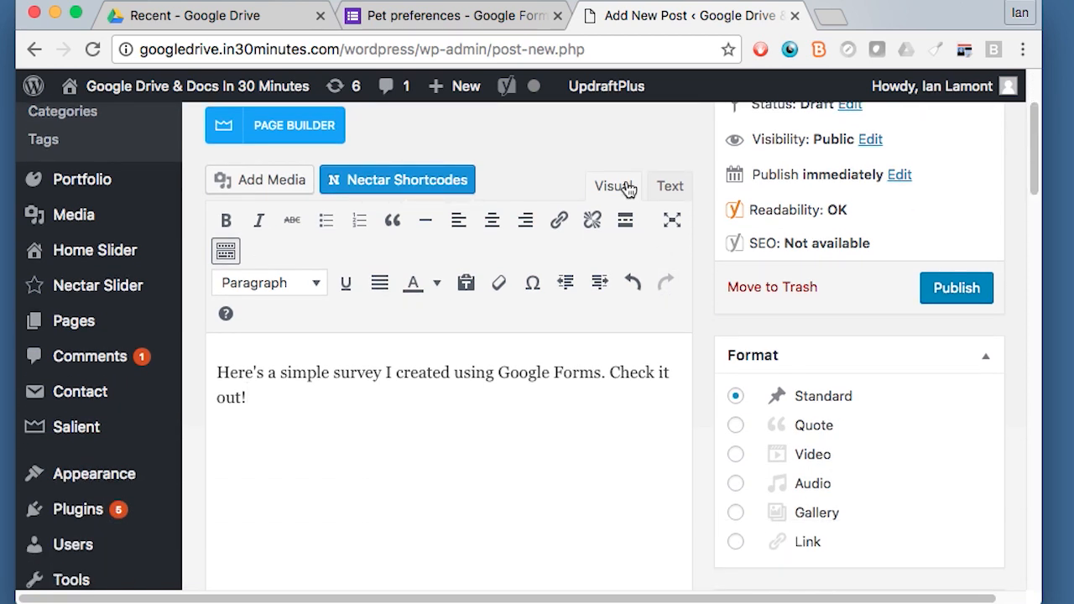
mouse_move(591, 220)
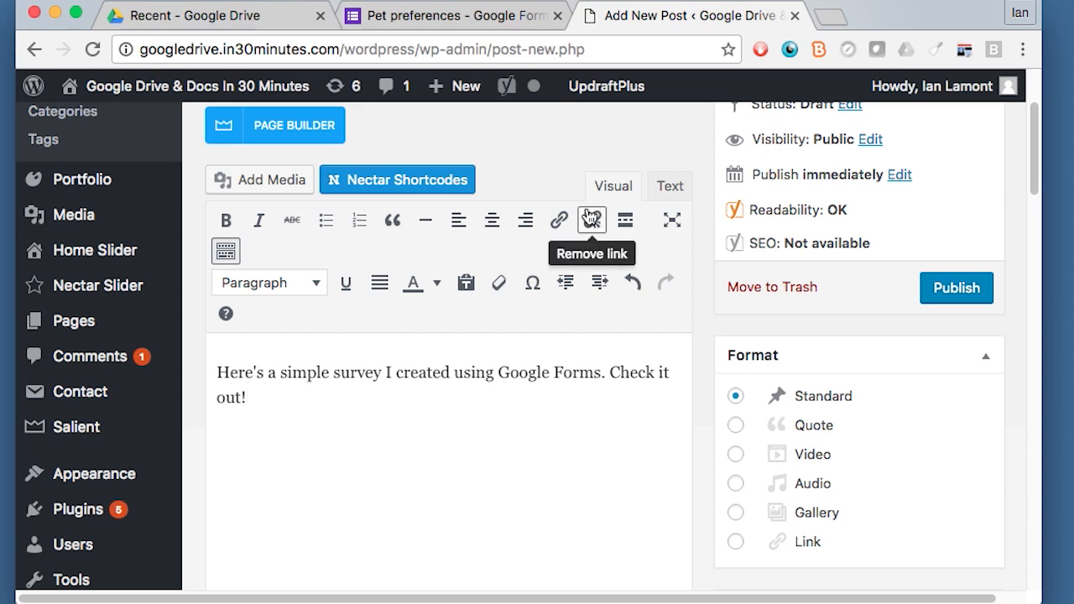
mouse_move(614, 198)
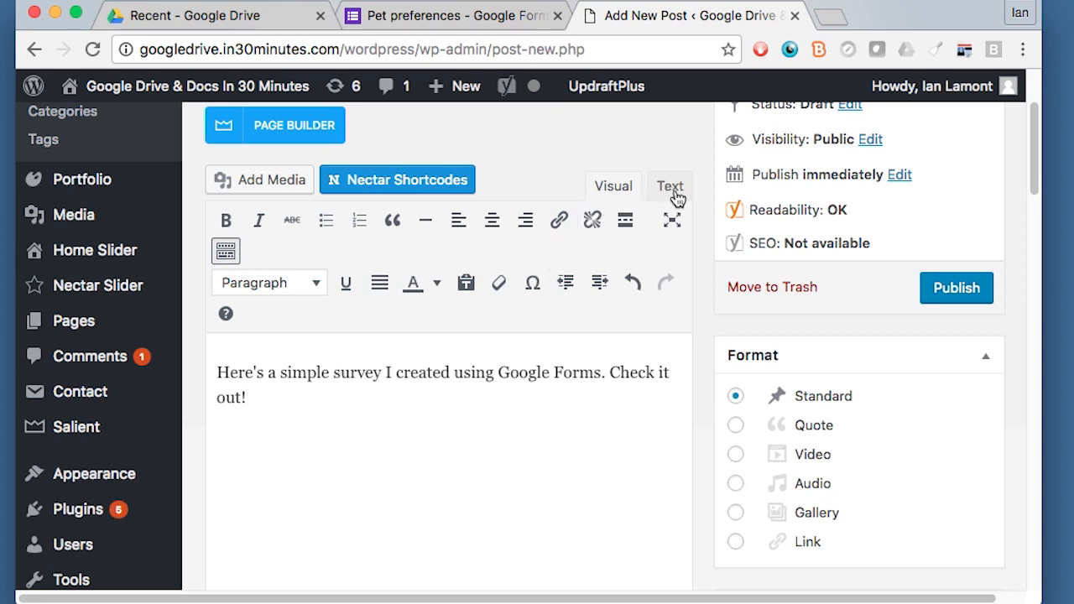
Step: Paste the form's embed code into the post HTML on a new line below the intro
left_click(668, 185)
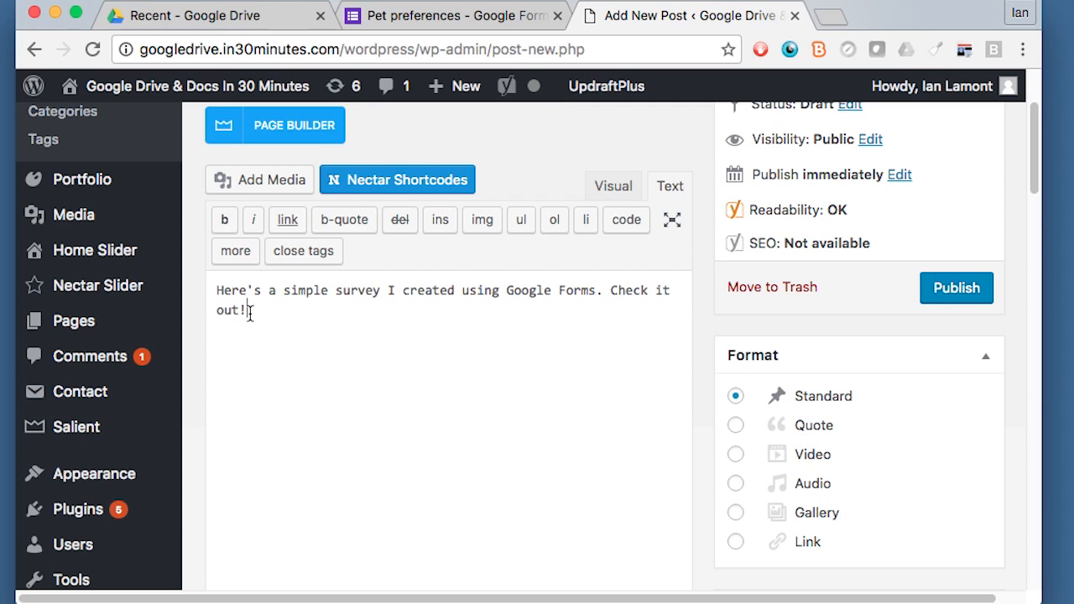
key("Return")
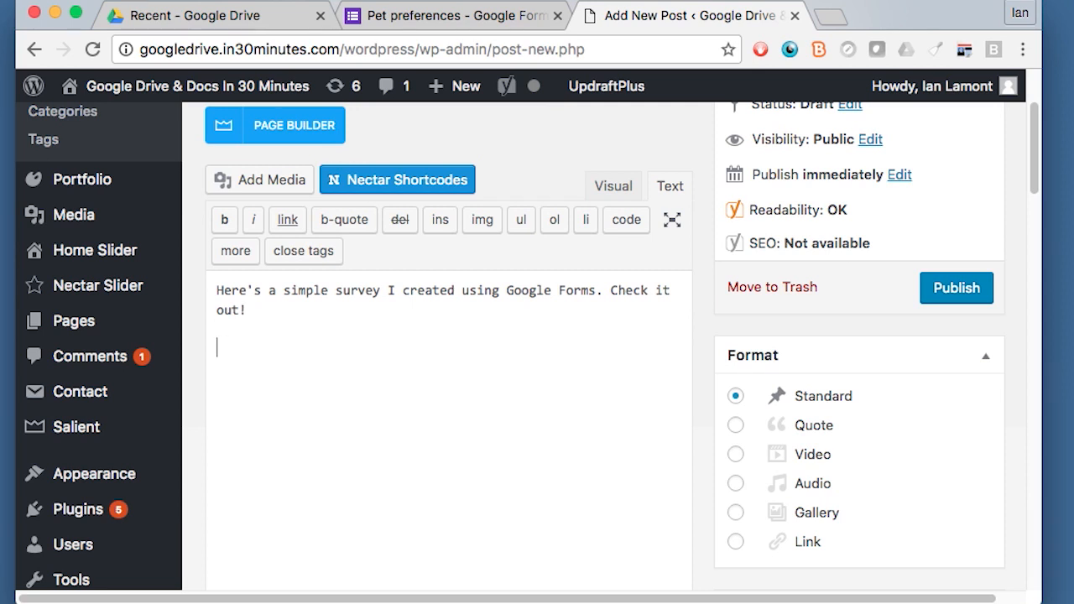
mouse_move(223, 349)
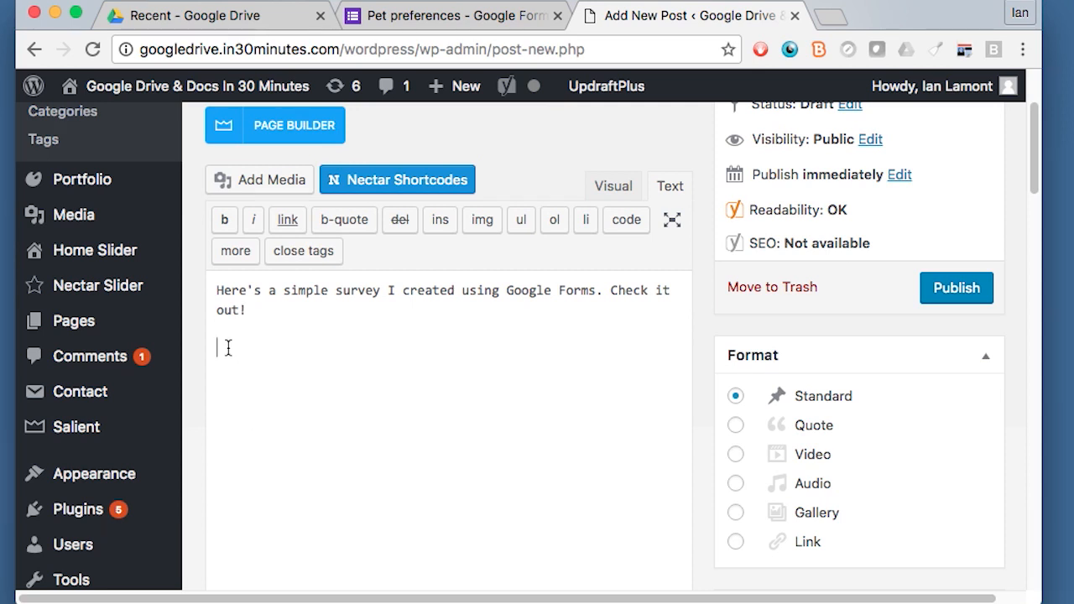
left_click(453, 15)
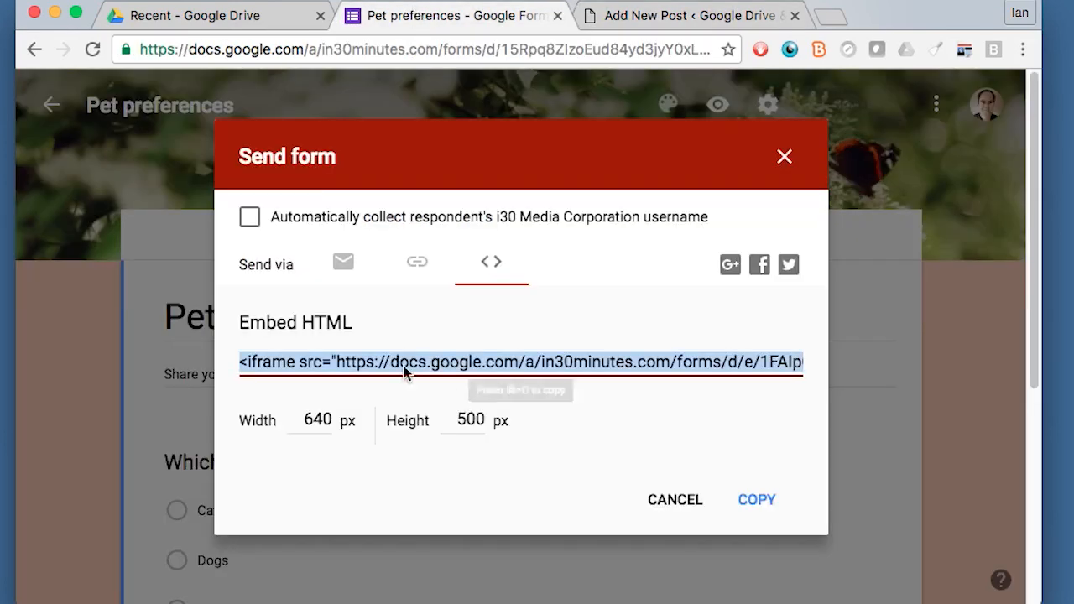
left_click(679, 15)
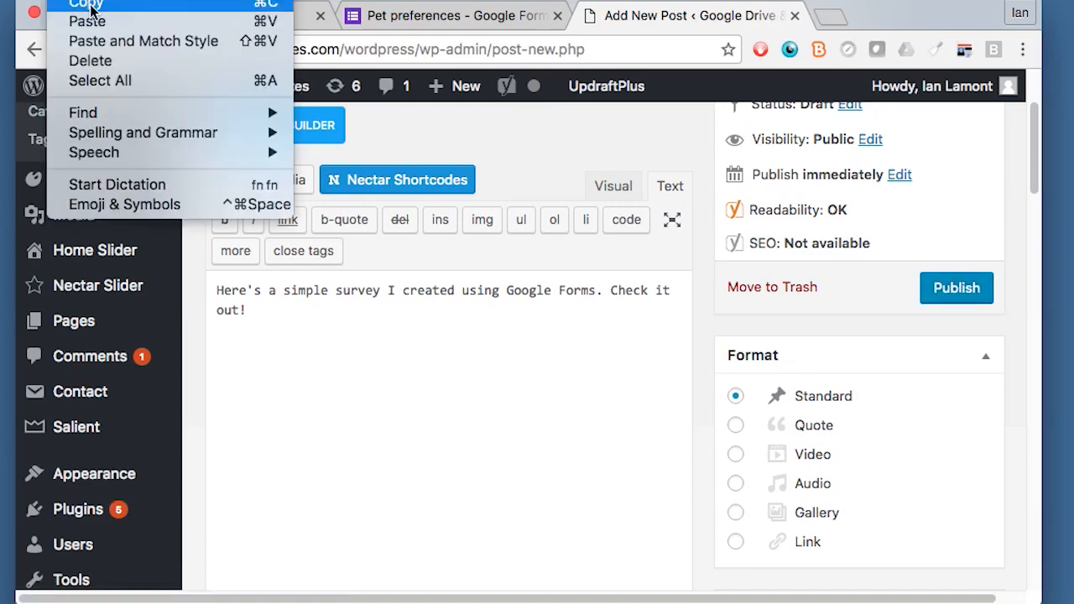
left_click(87, 20)
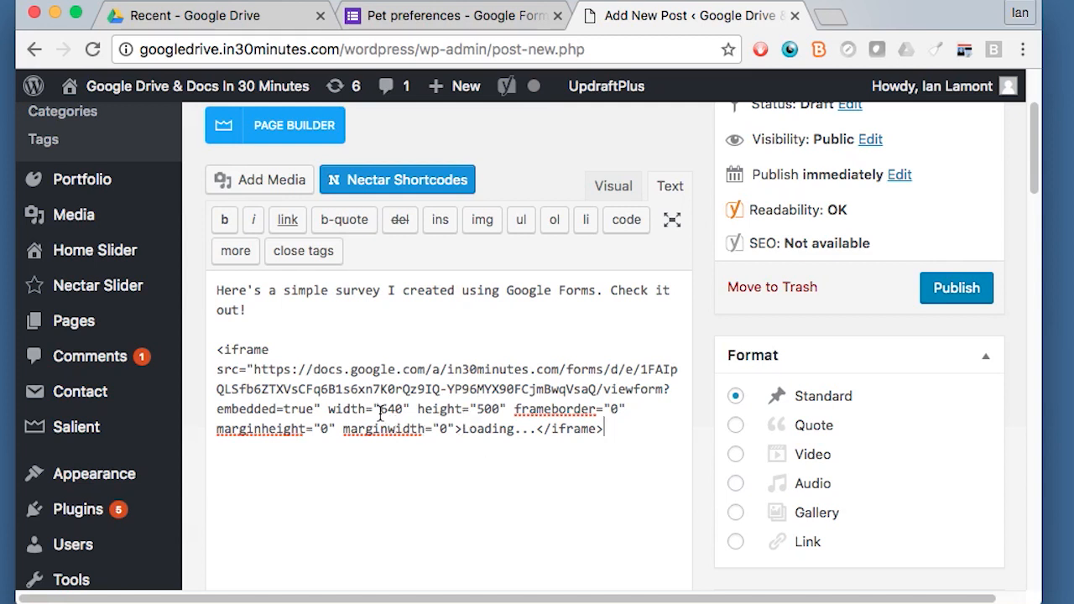
mouse_move(423, 389)
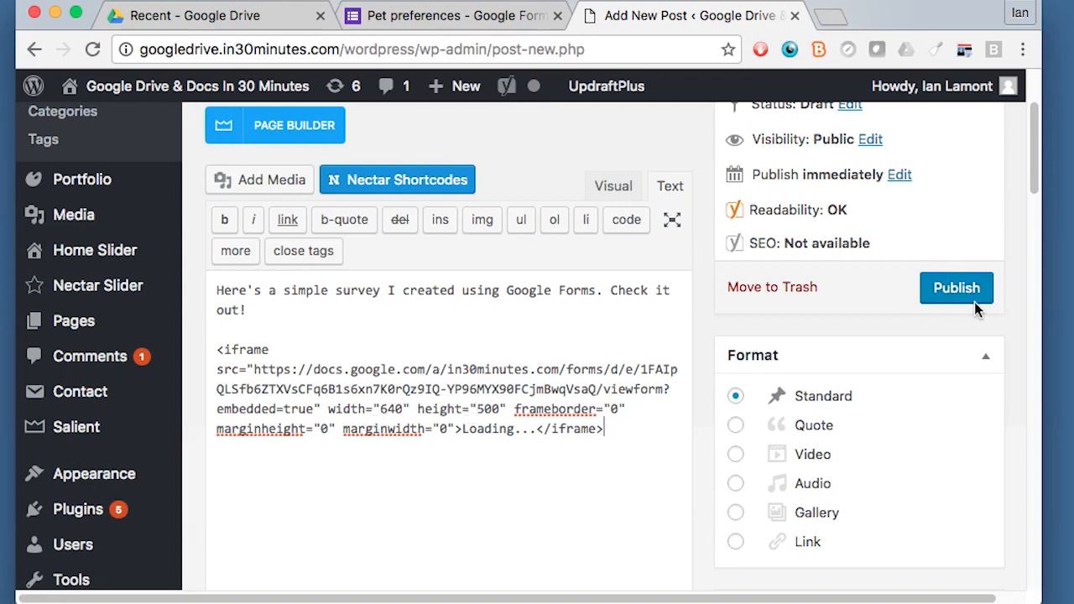
Step: Publish the survey post and view it on the live site
left_click(957, 289)
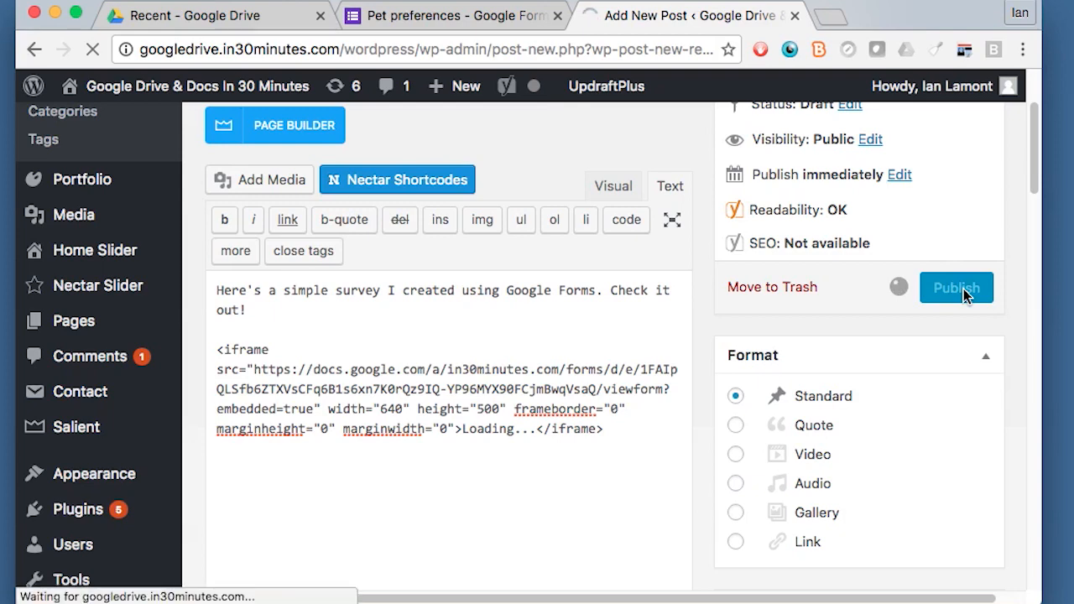
left_click(957, 287)
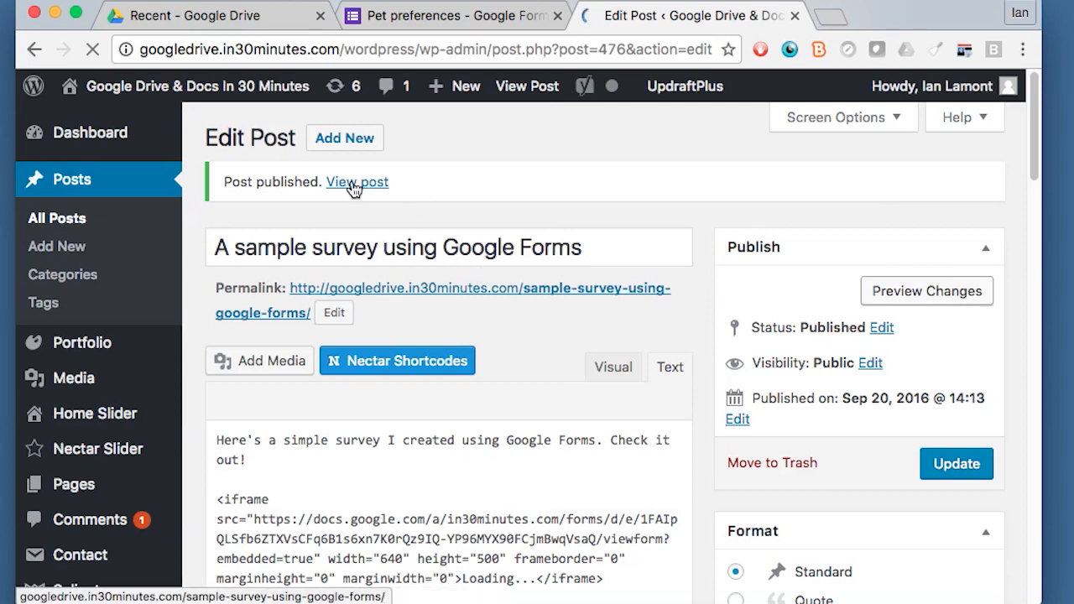
left_click(356, 181)
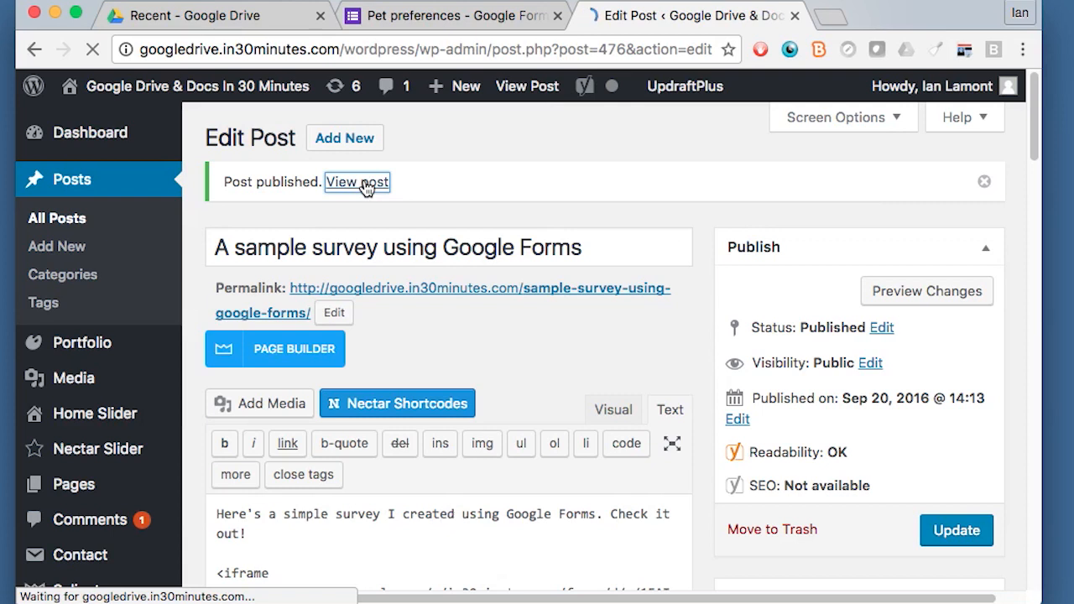
left_click(357, 182)
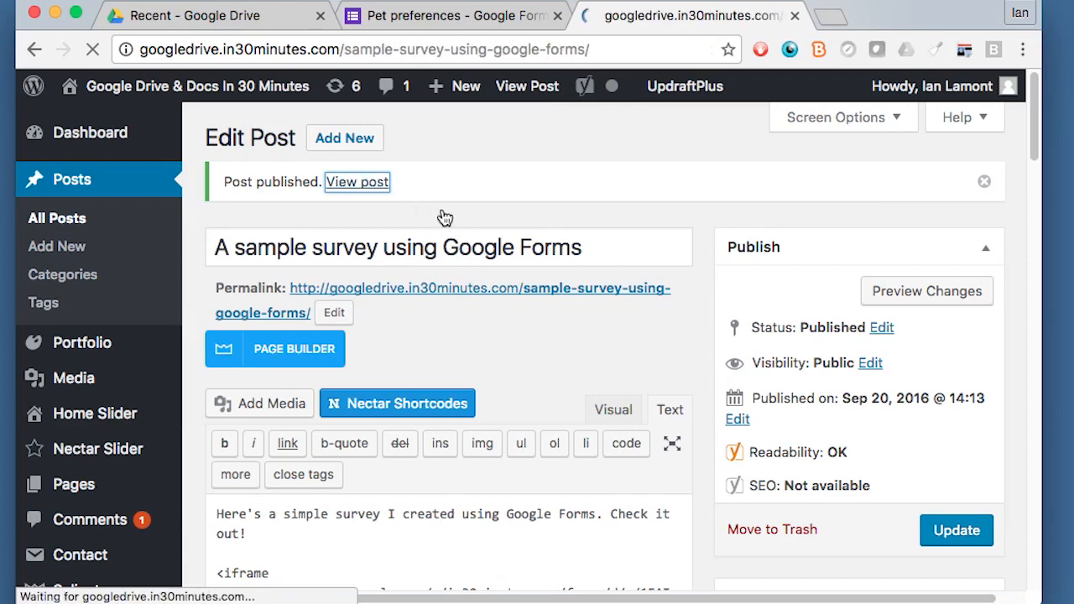
mouse_move(510, 198)
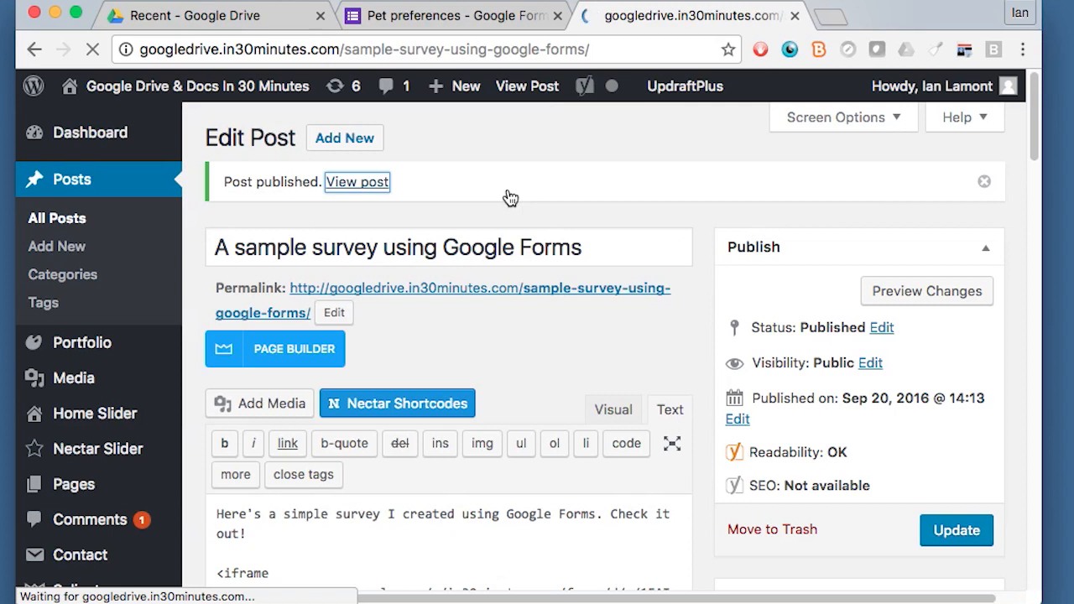
Step: Scroll the live post to check the embedded 'Pet preferences in America' survey
left_click(356, 181)
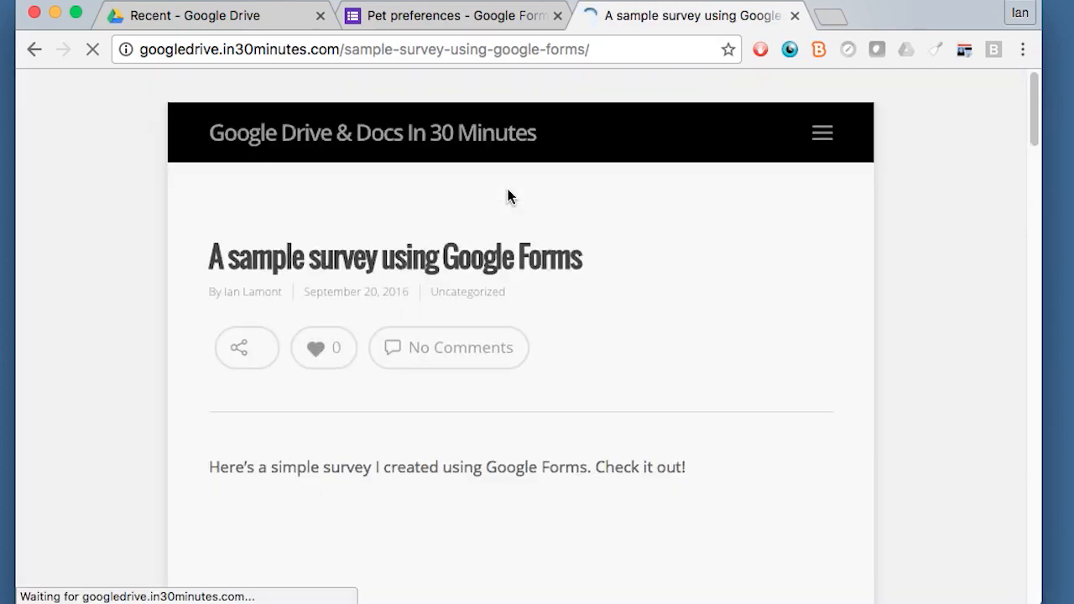
mouse_move(784, 277)
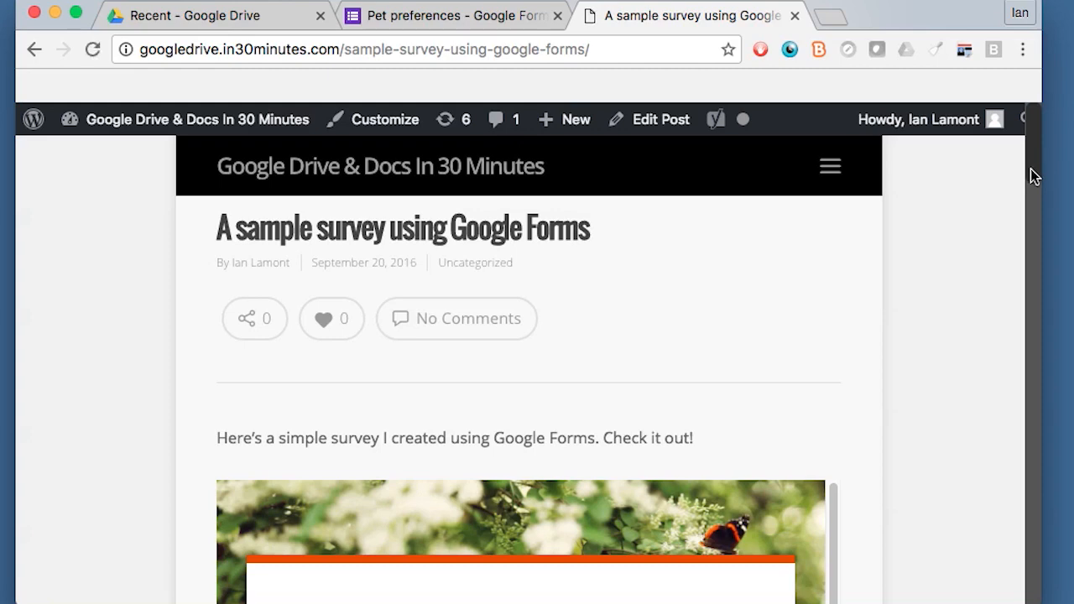
scroll("down", 3)
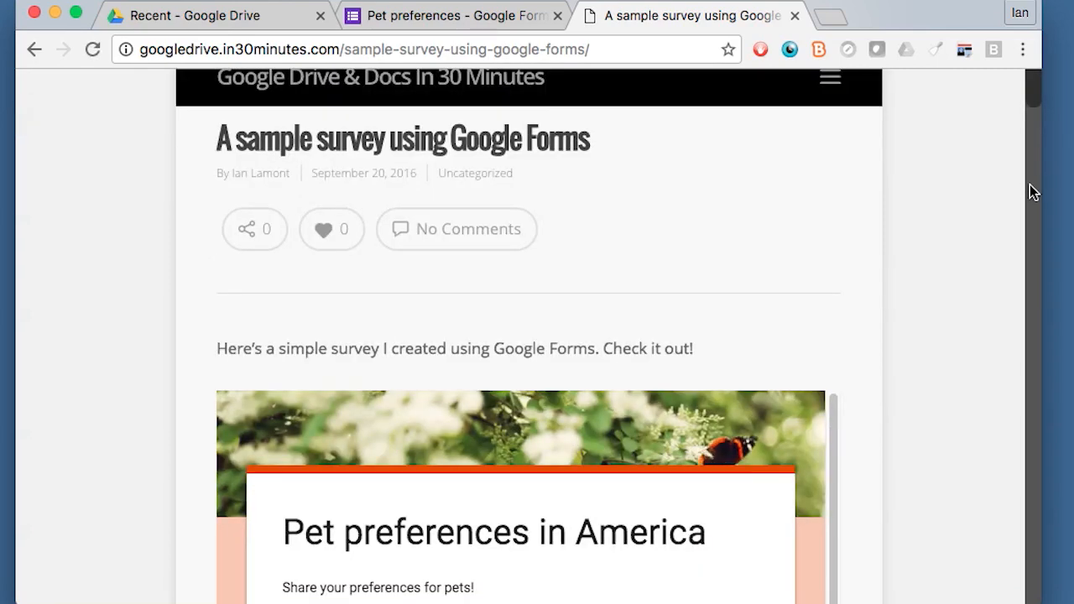
scroll("down", 3)
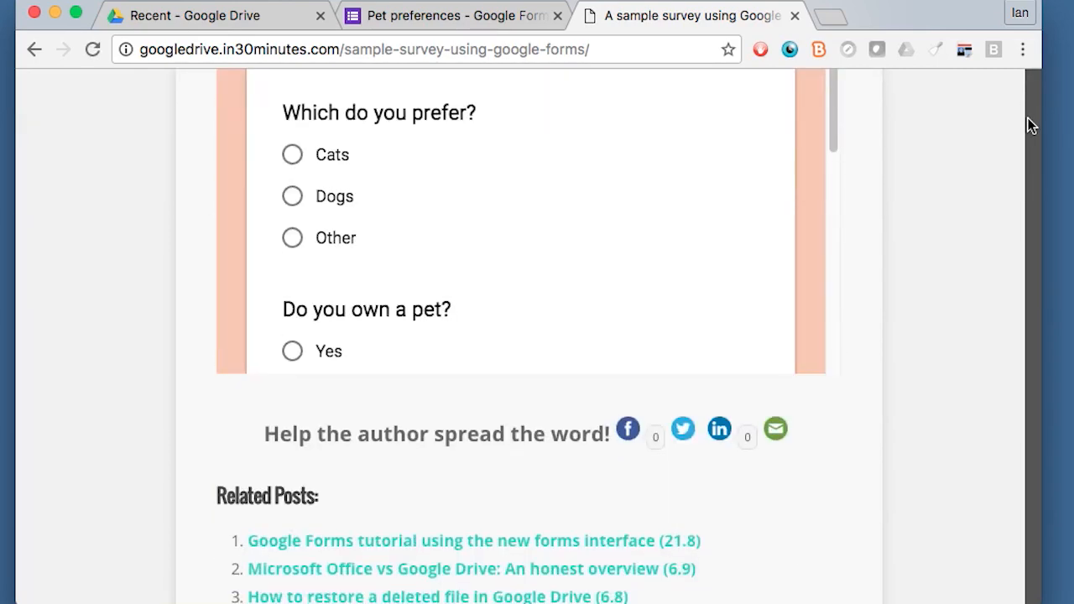
scroll("up", 3)
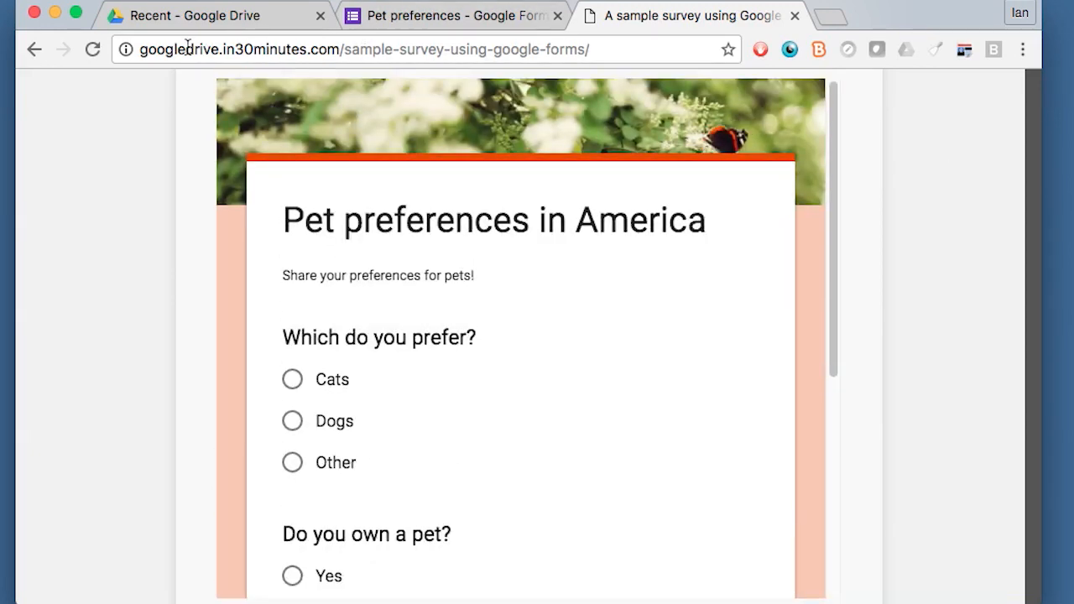
Step: Answer the embedded survey with Cats and Yes and submit it
left_click(361, 49)
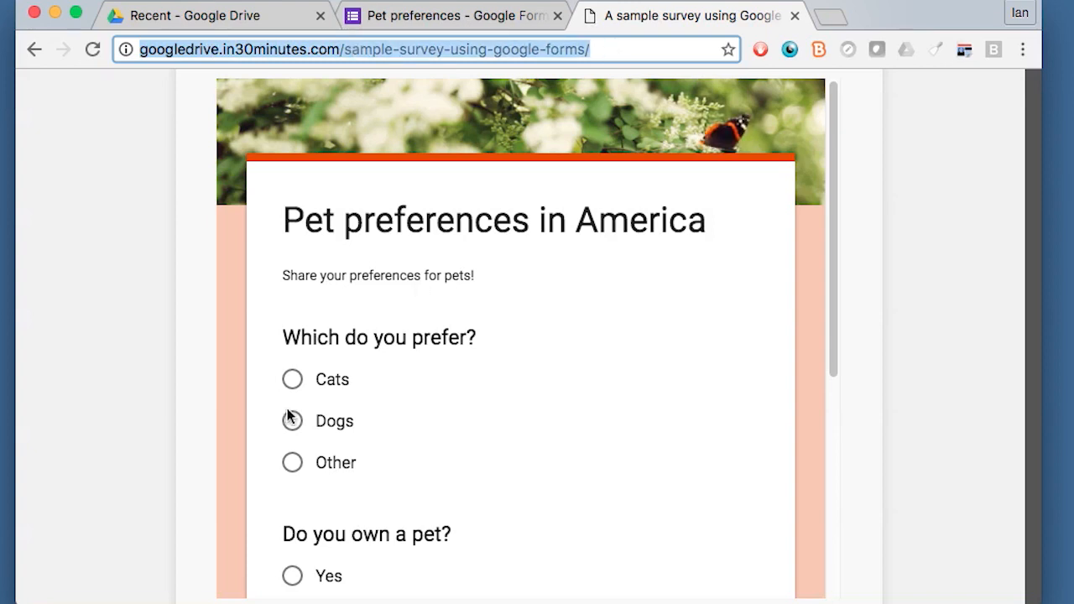
mouse_move(292, 386)
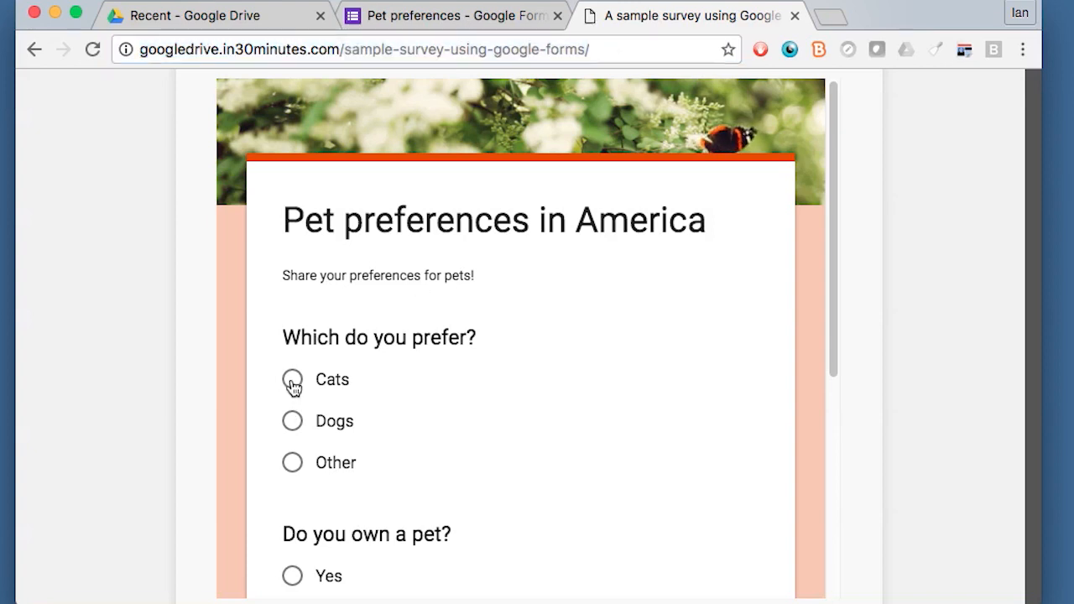
left_click(292, 379)
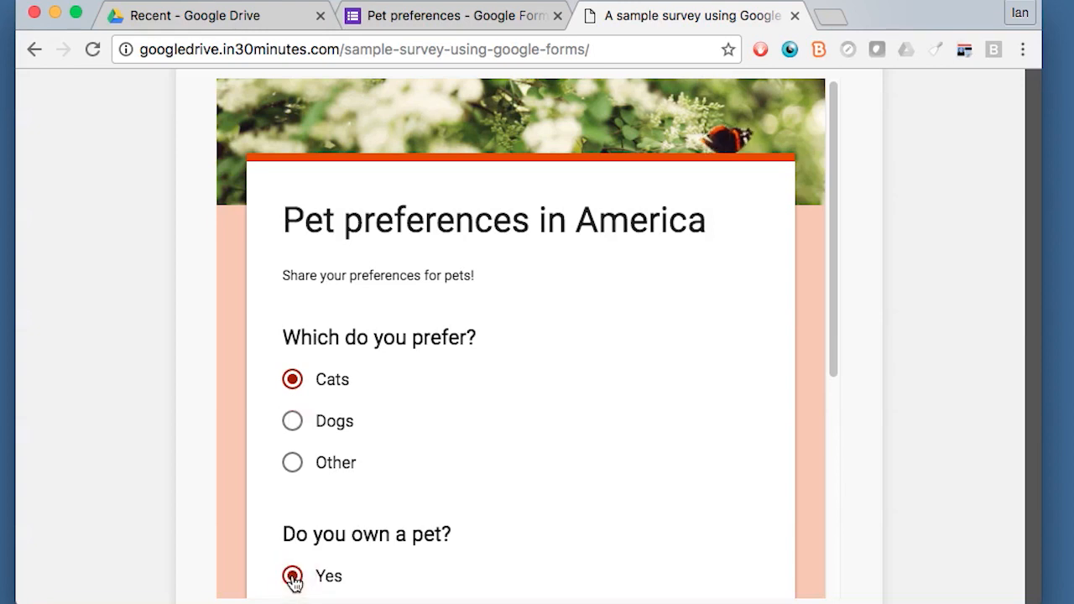
scroll("down", 3)
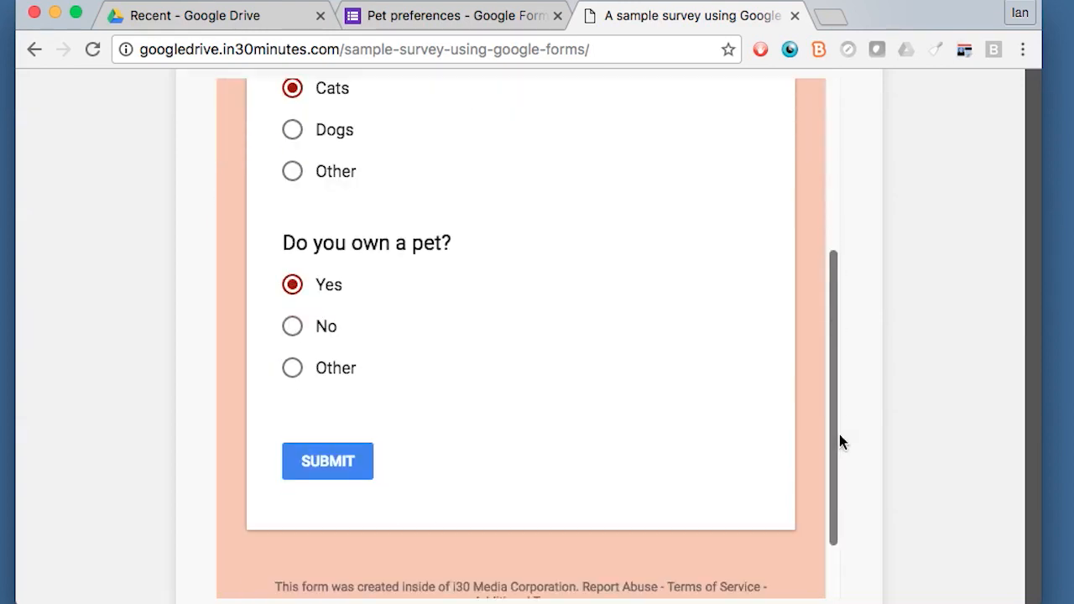
left_click(328, 459)
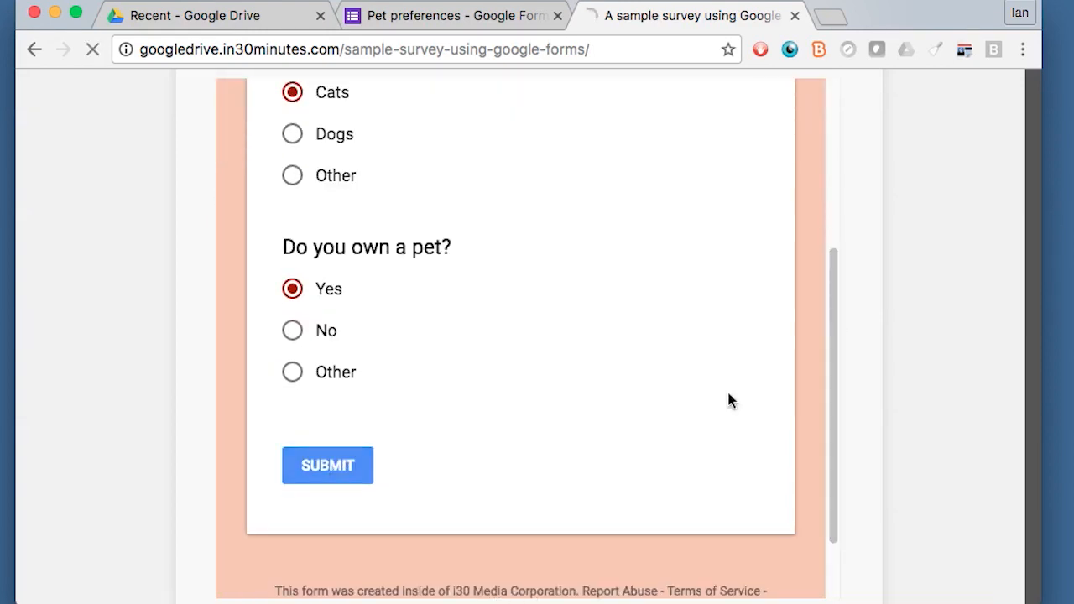
left_click(327, 467)
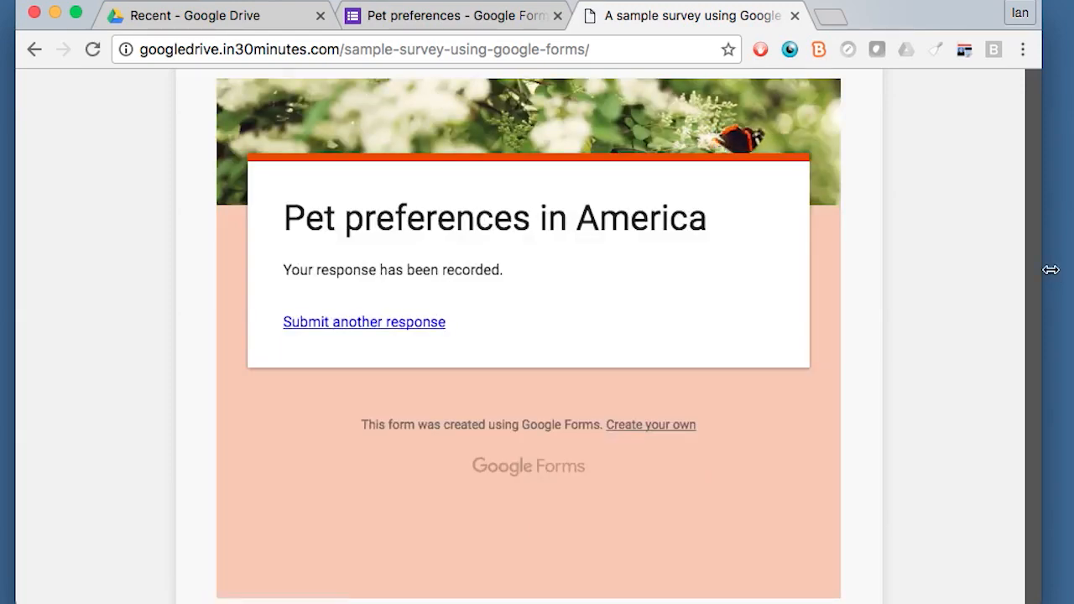
mouse_move(984, 195)
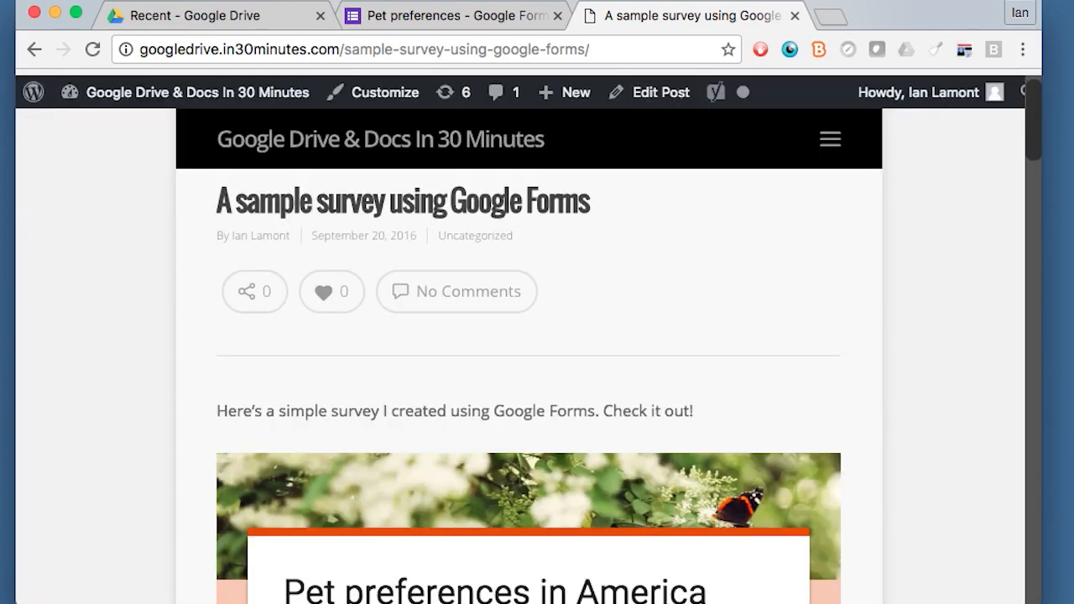
scroll("down", 3)
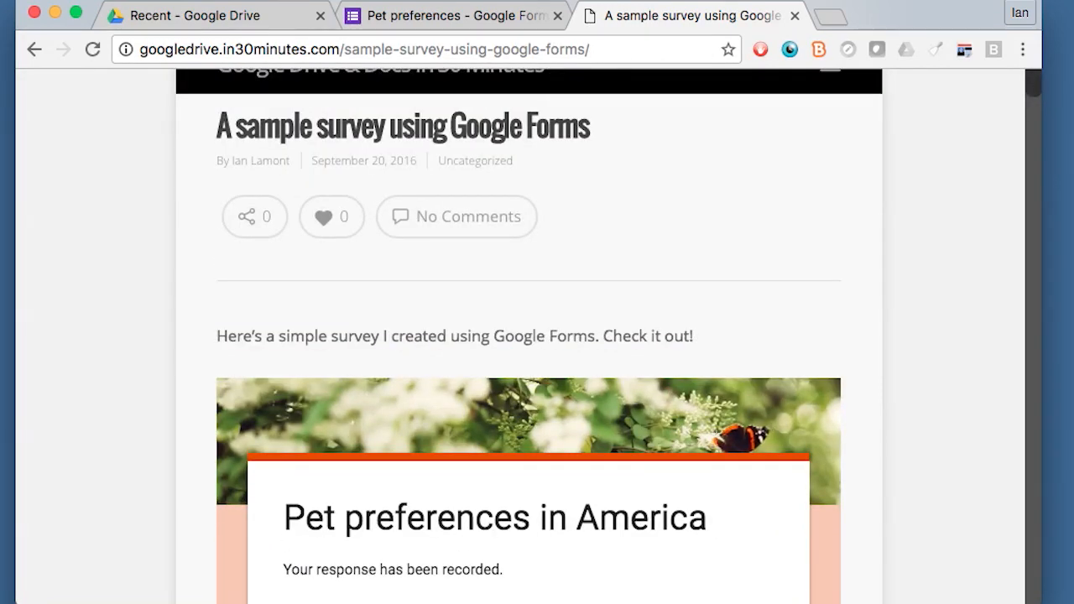